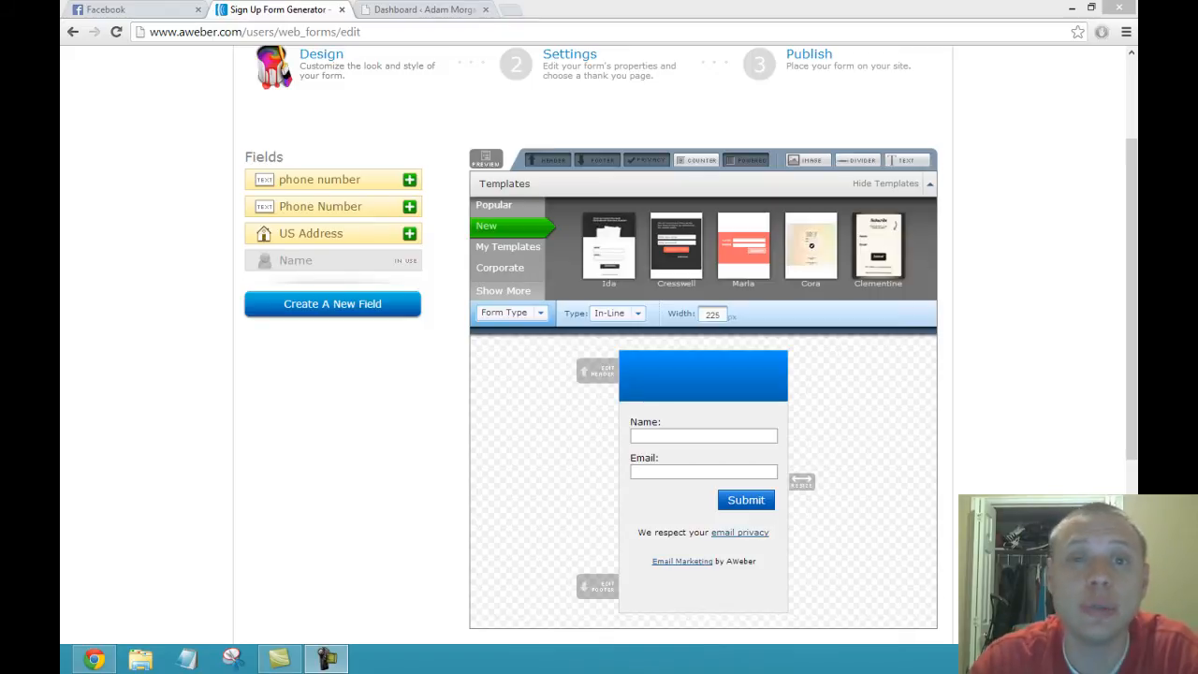
- Bring up Chrome's main menu from the sign-up form design page
click(1112, 31)
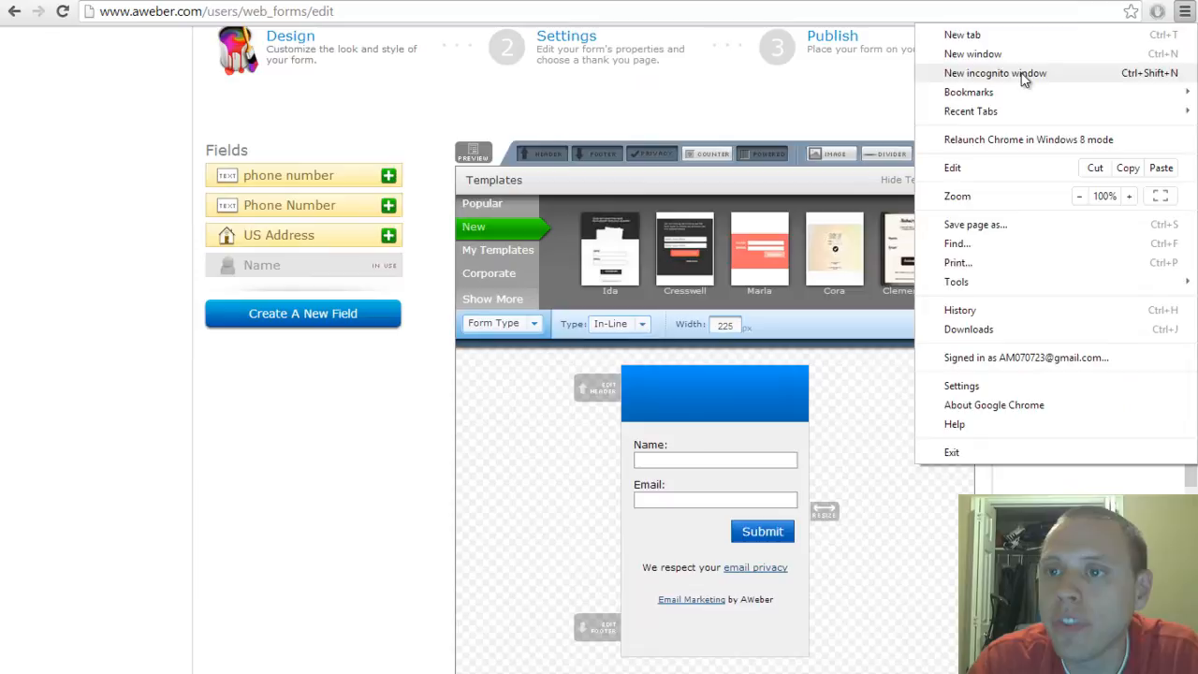
- View the succeedwithadam.com lightbox popup in an incognito window, then close it
click(998, 73)
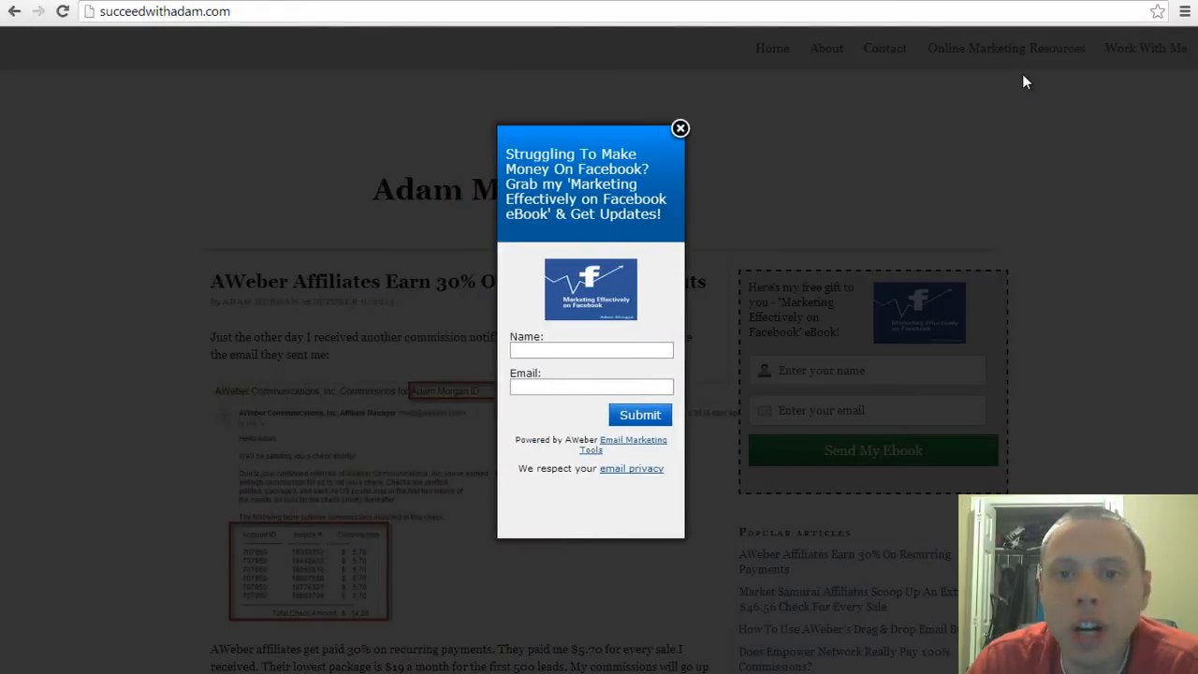
mouse_move(515, 124)
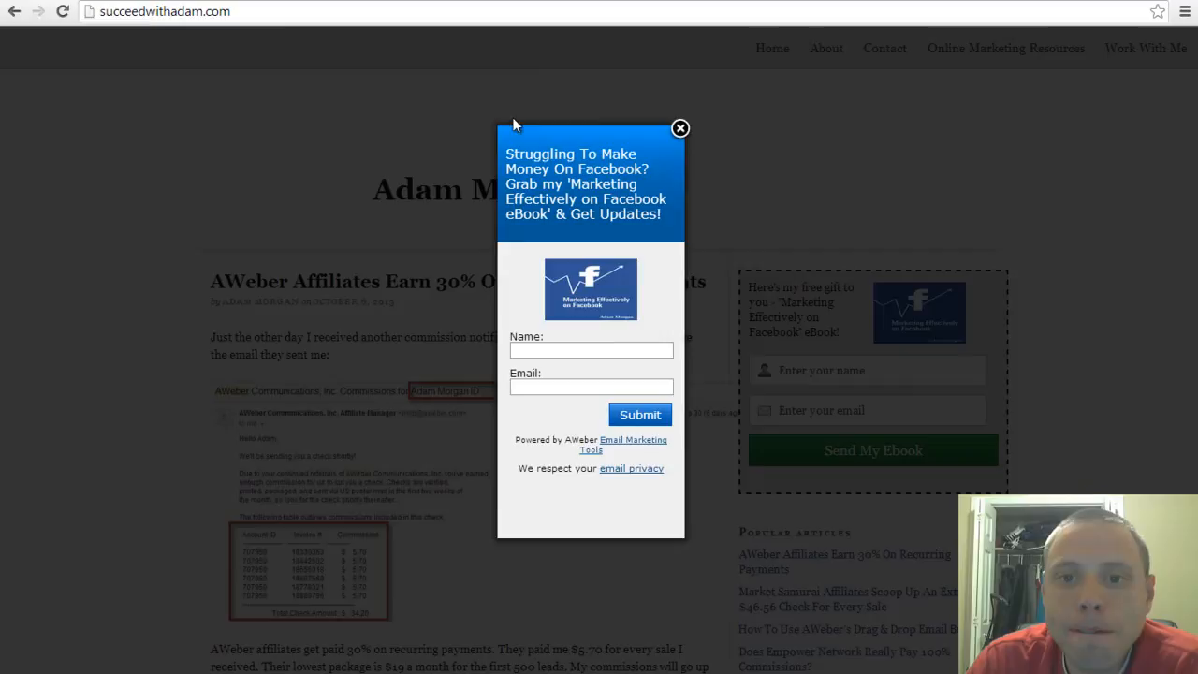
click(679, 128)
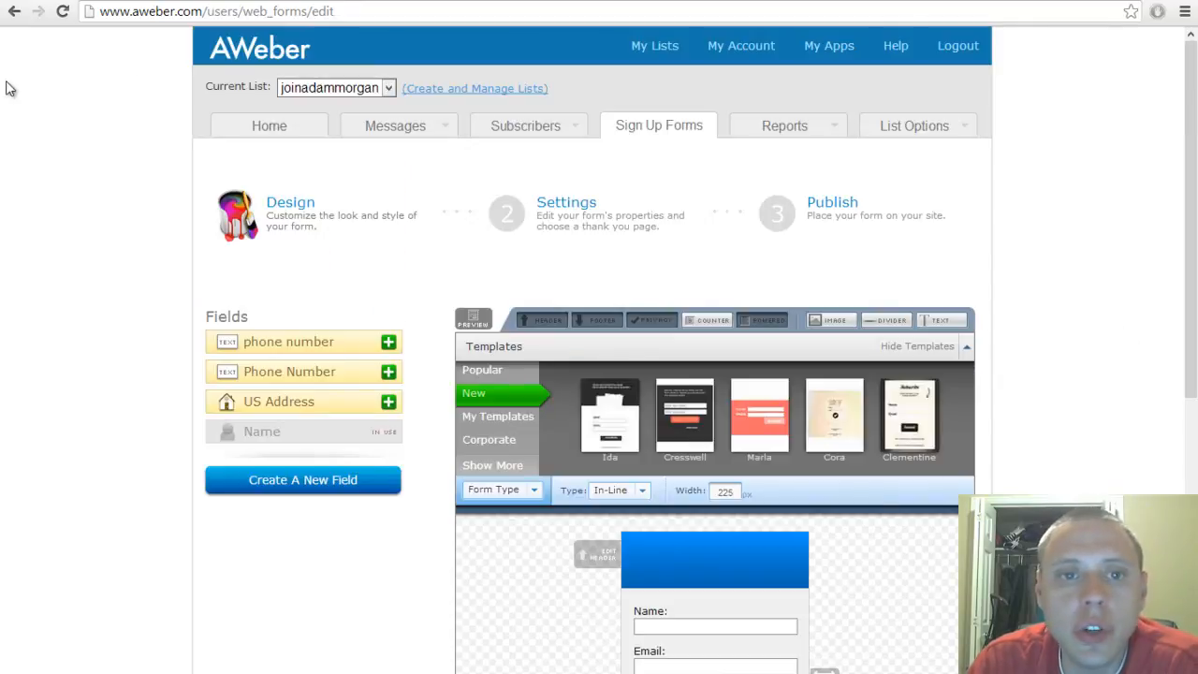
mouse_move(219, 94)
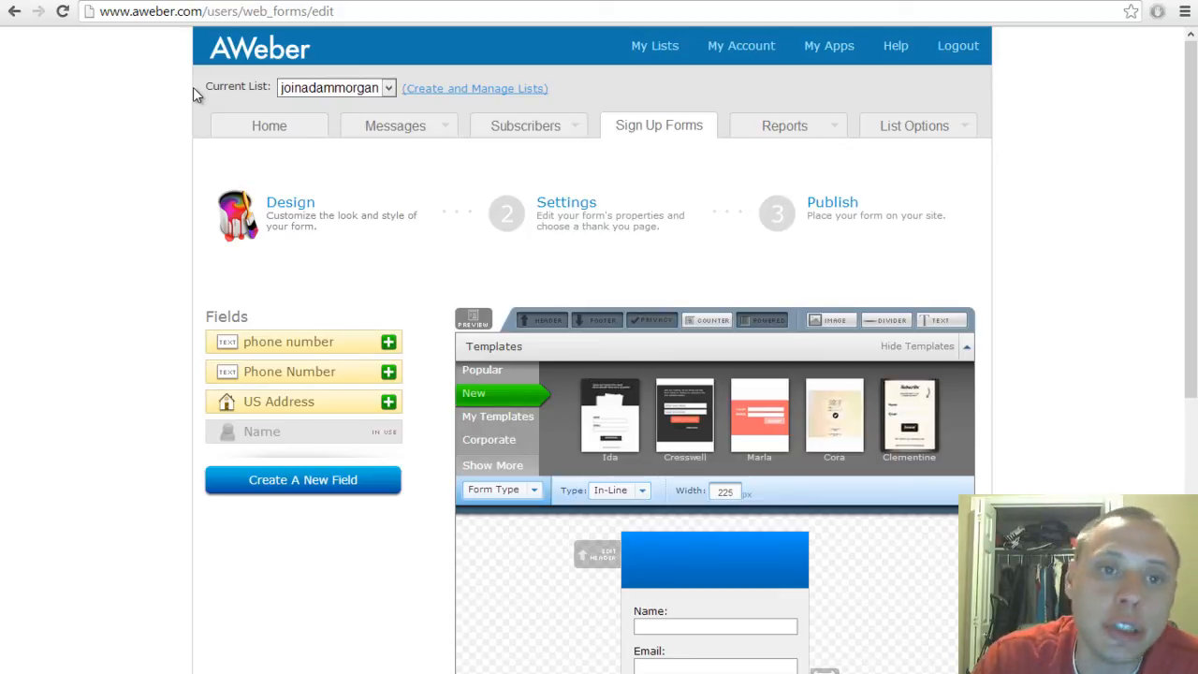
- Start a new sign-up form from the Sign Up Forms list
click(395, 126)
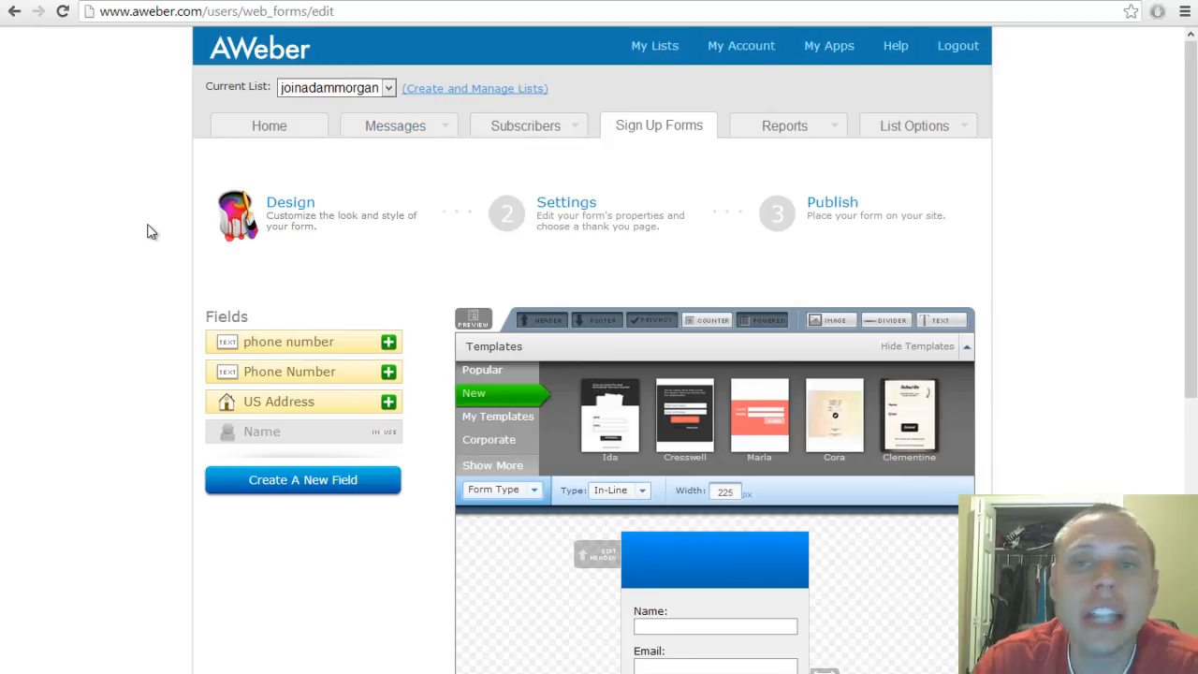
mouse_move(644, 183)
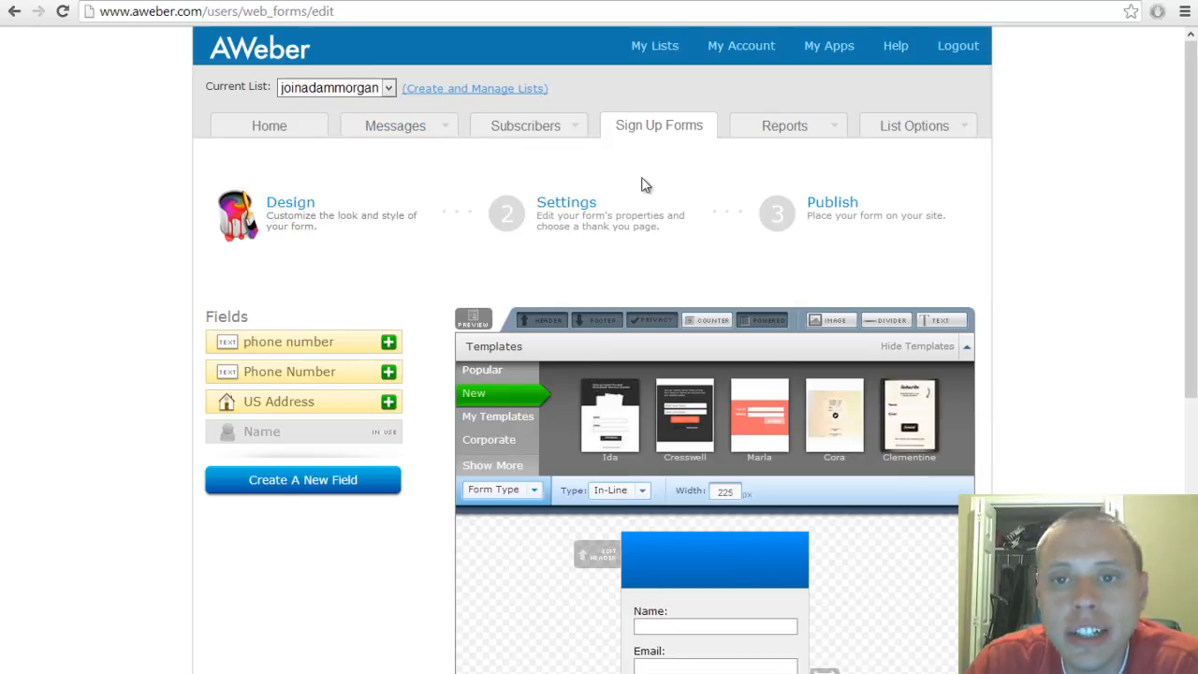
click(659, 126)
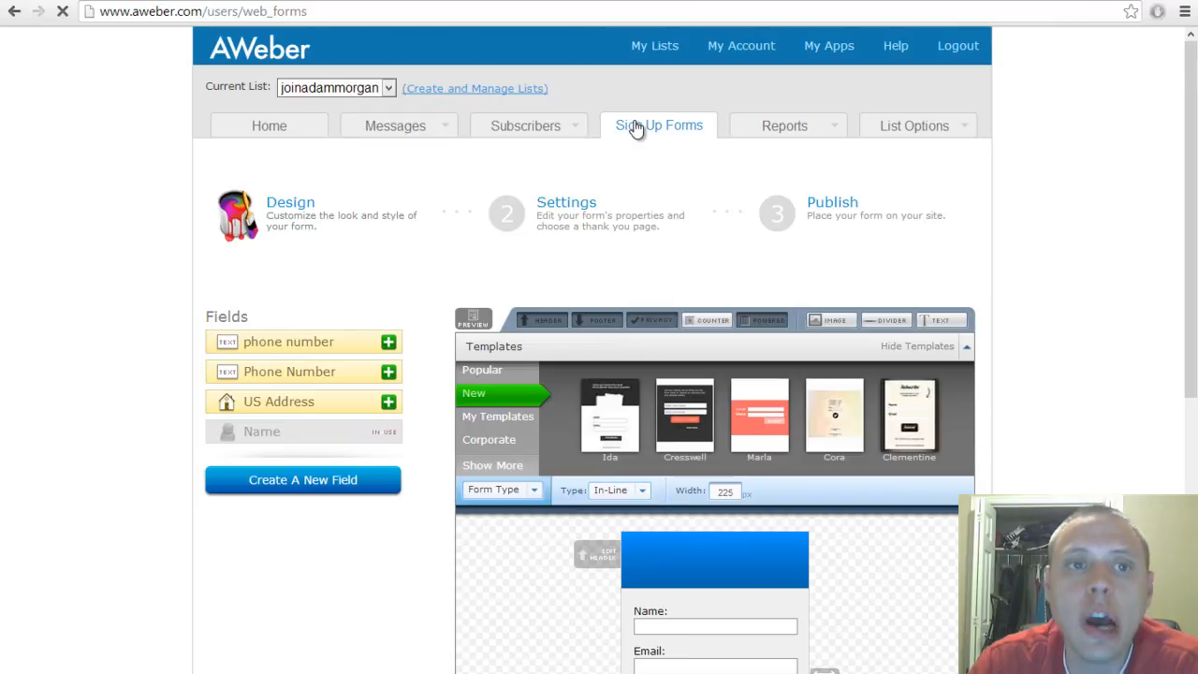
click(659, 125)
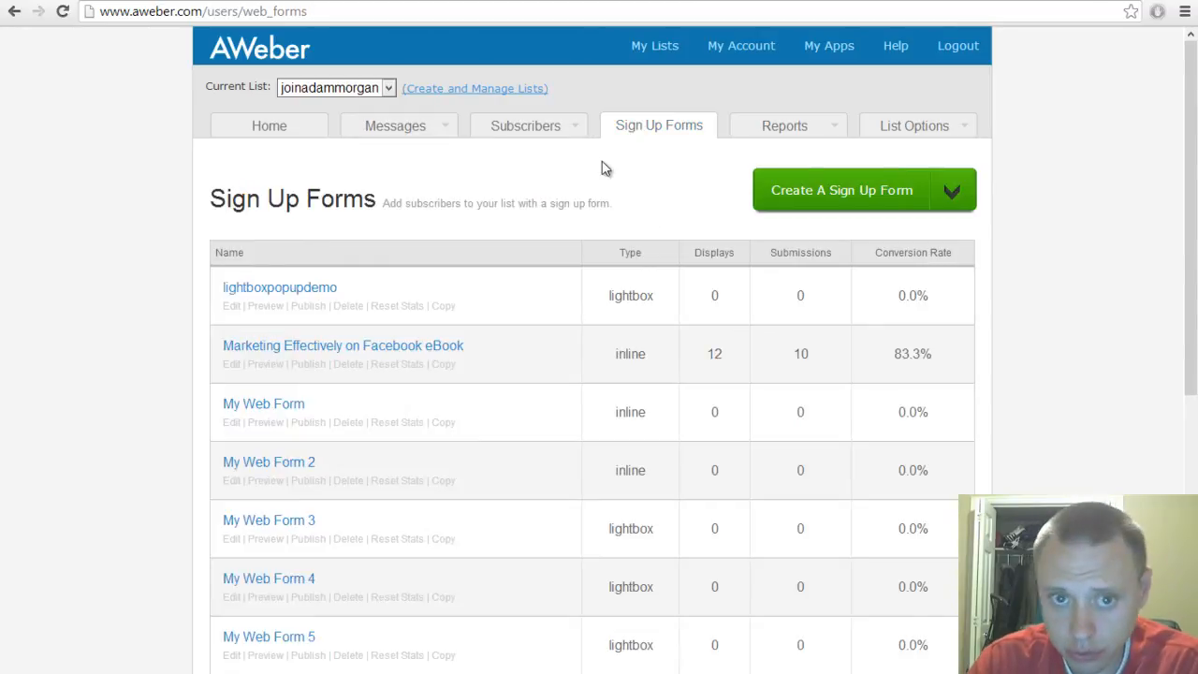
click(952, 190)
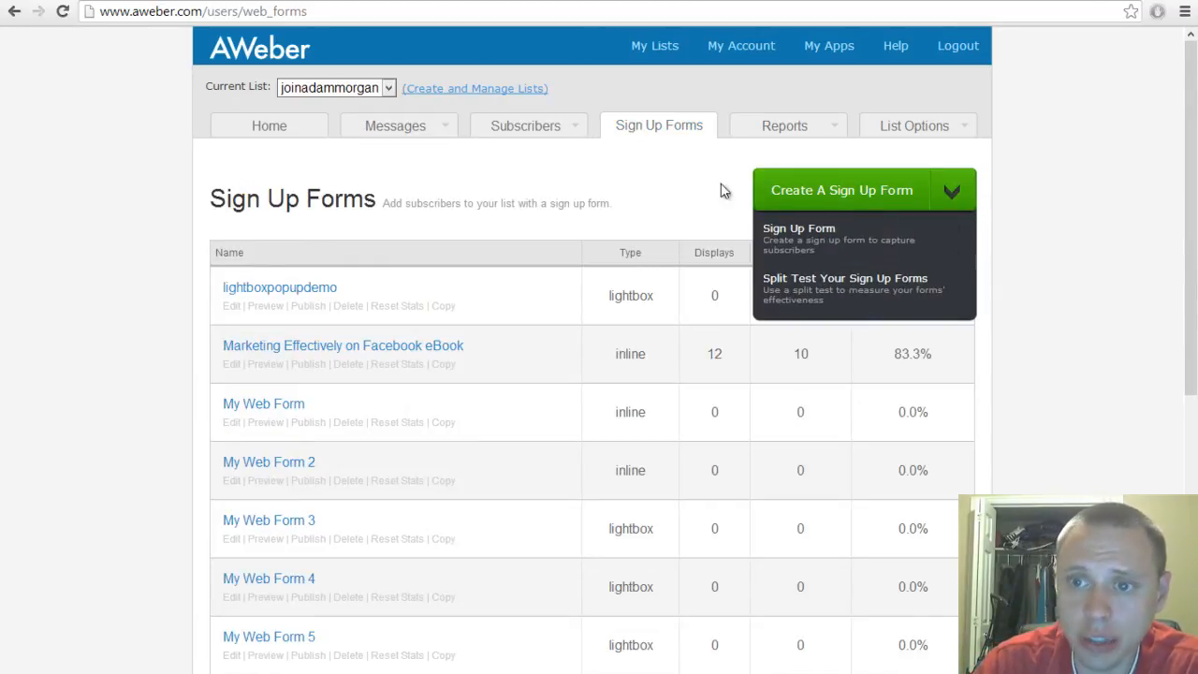
click(842, 191)
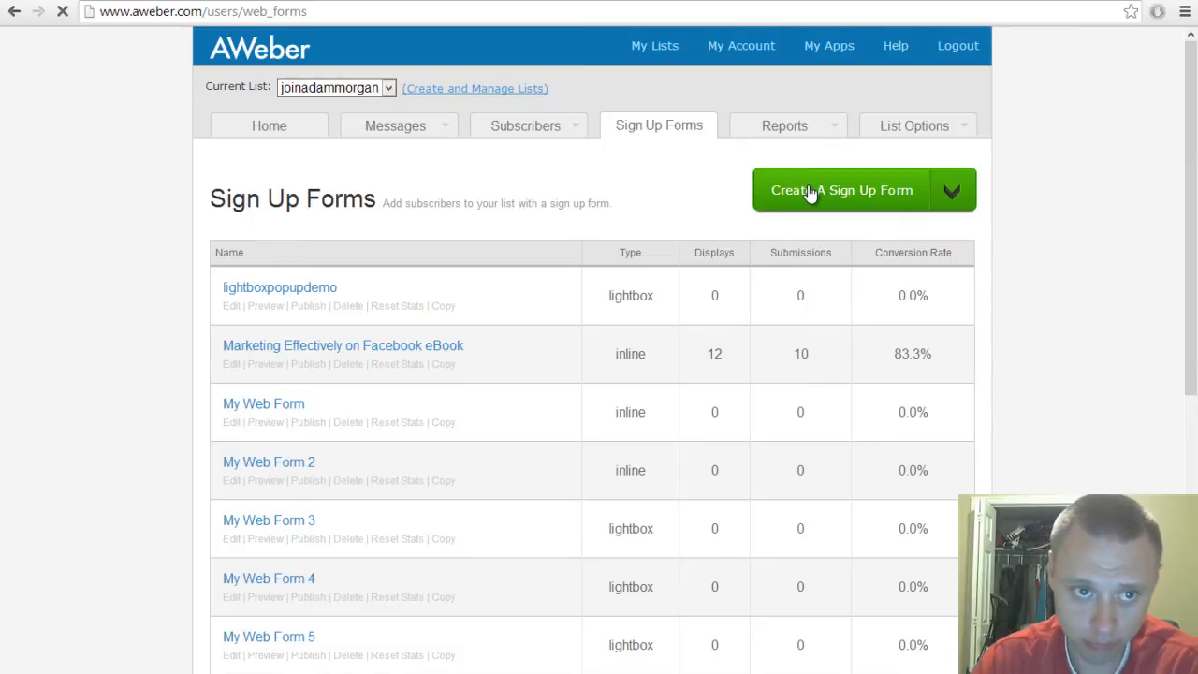
click(842, 190)
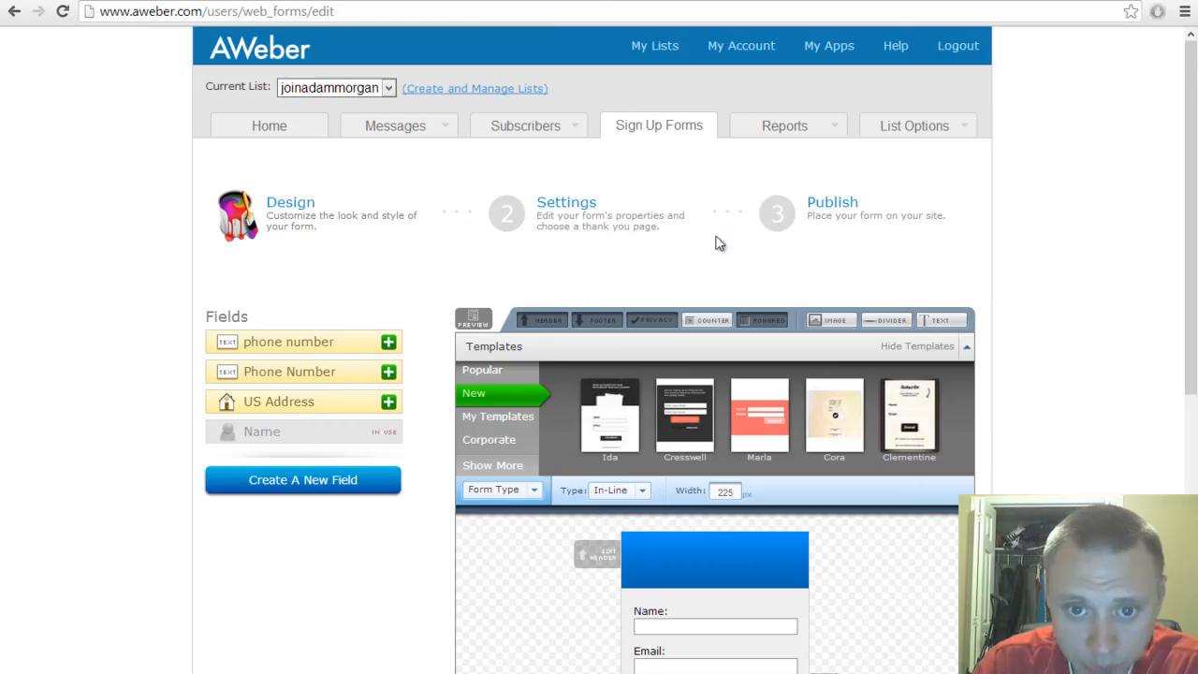
- Set the new form's type to Lightbox instead of In-Line
scroll(down, 3)
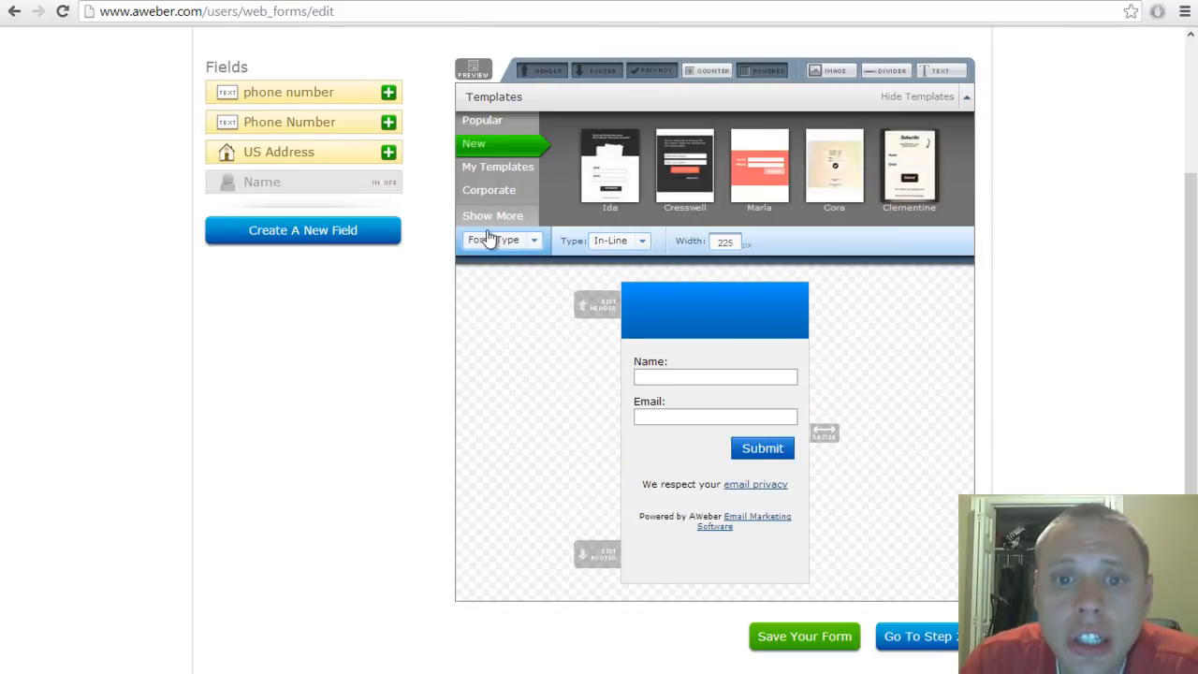
mouse_move(573, 256)
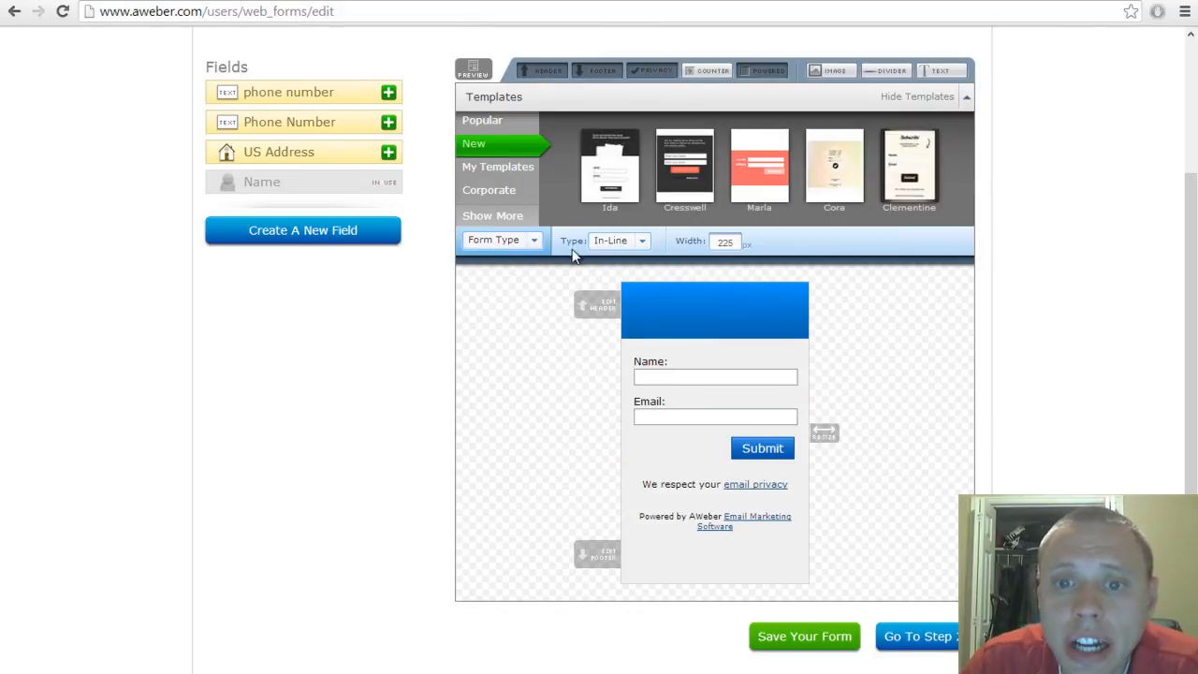
click(618, 239)
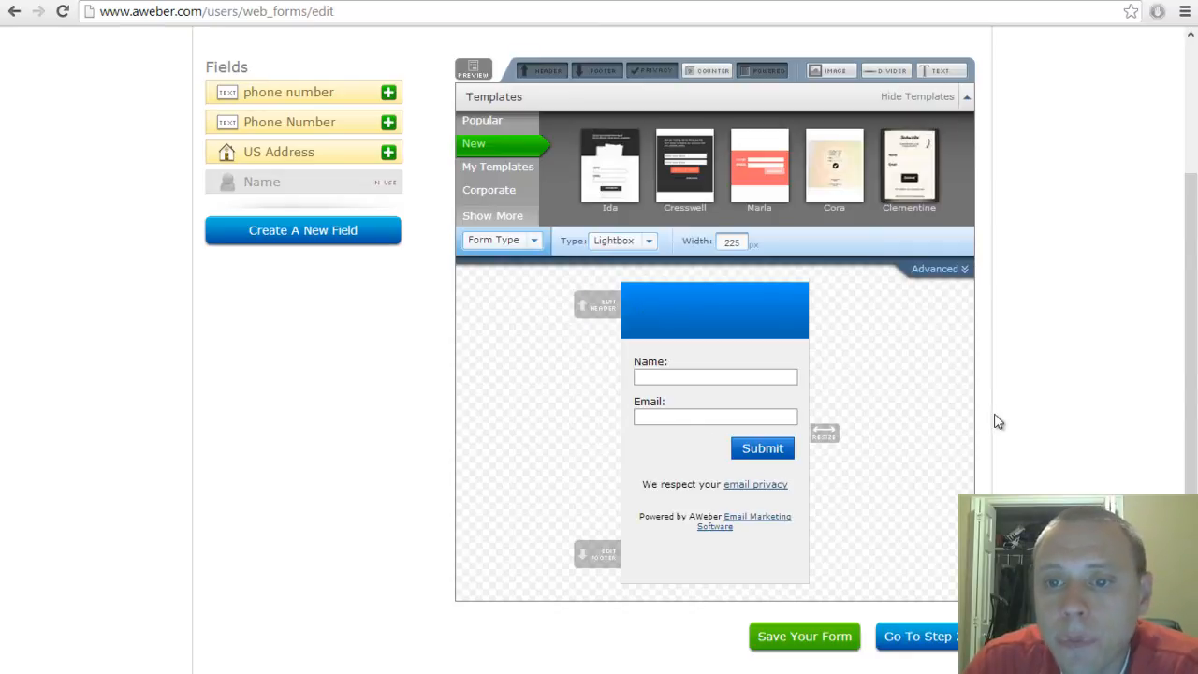
mouse_move(535, 272)
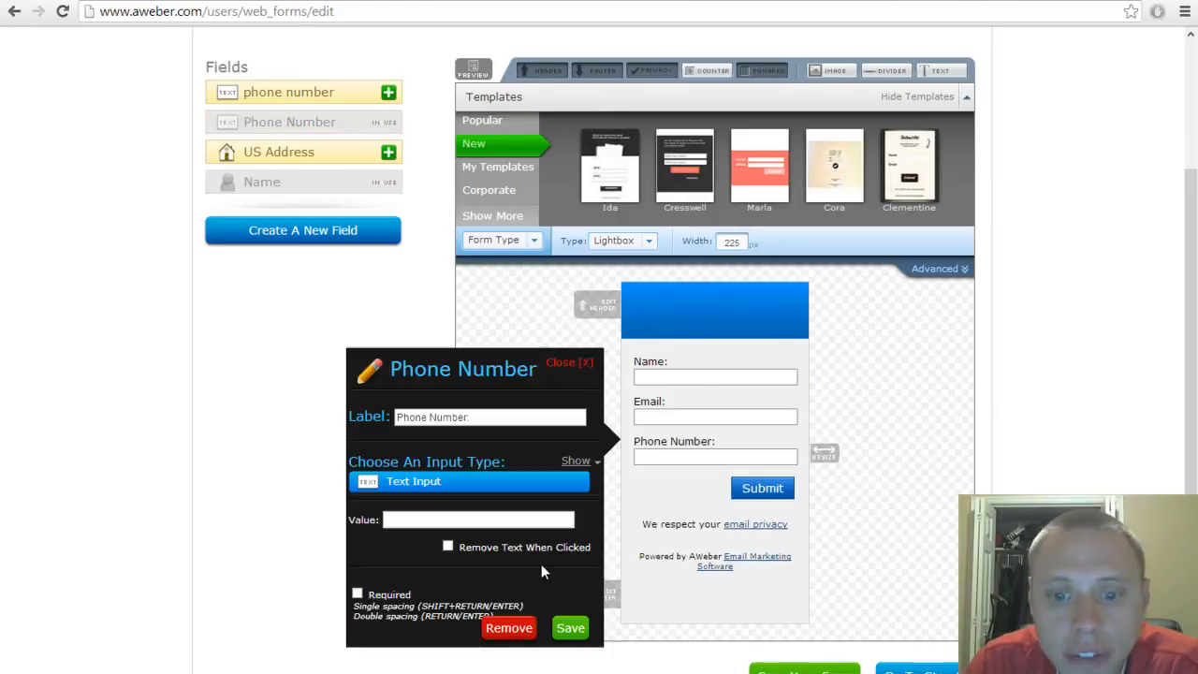
- Save the Phone Number field so it appears below Name and Email
click(556, 362)
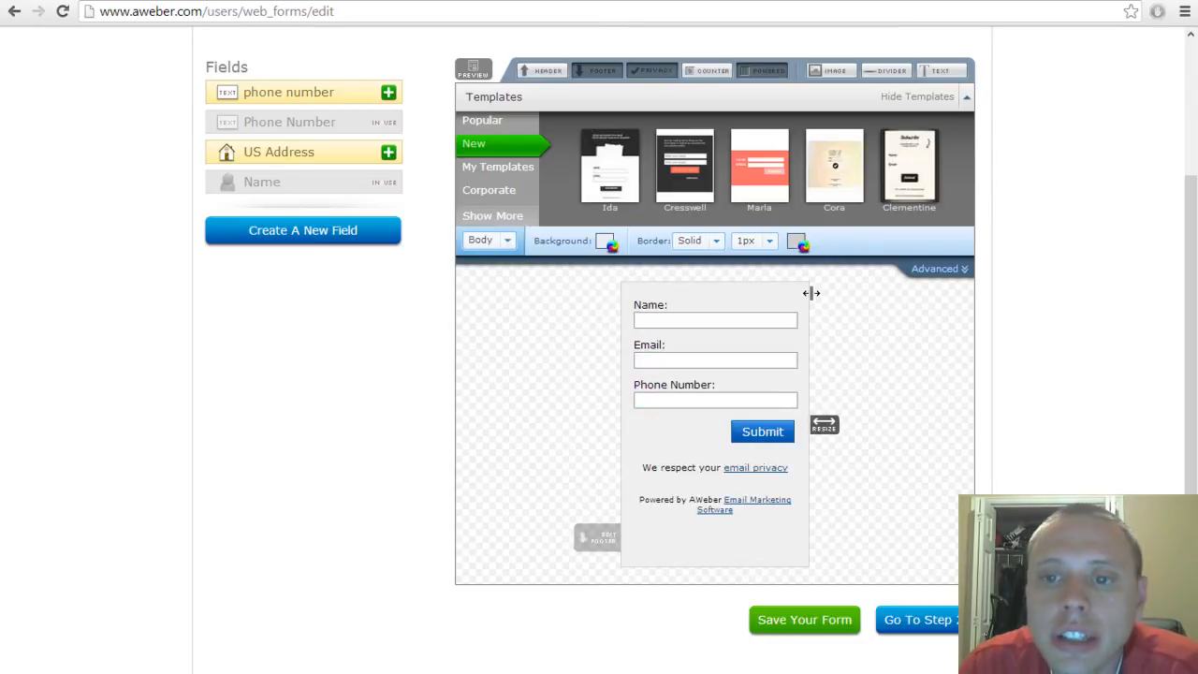
mouse_move(682, 262)
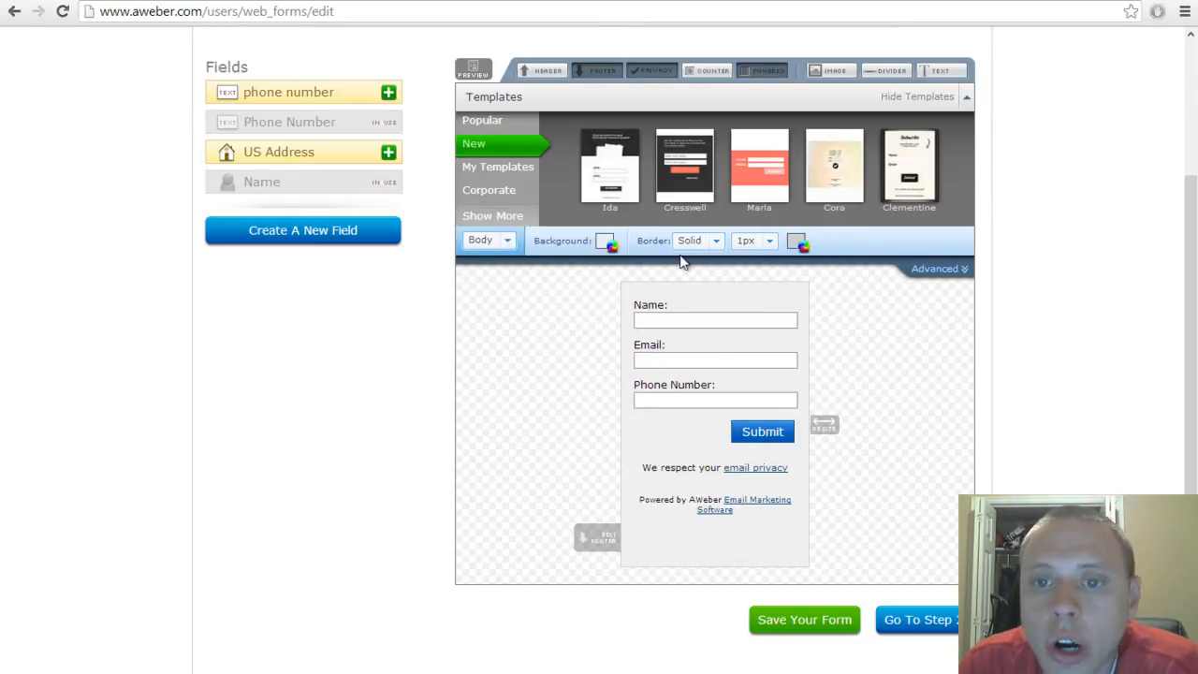
- Apply the Marla template with its dark colours and orange SIGN UP NOW button
click(609, 164)
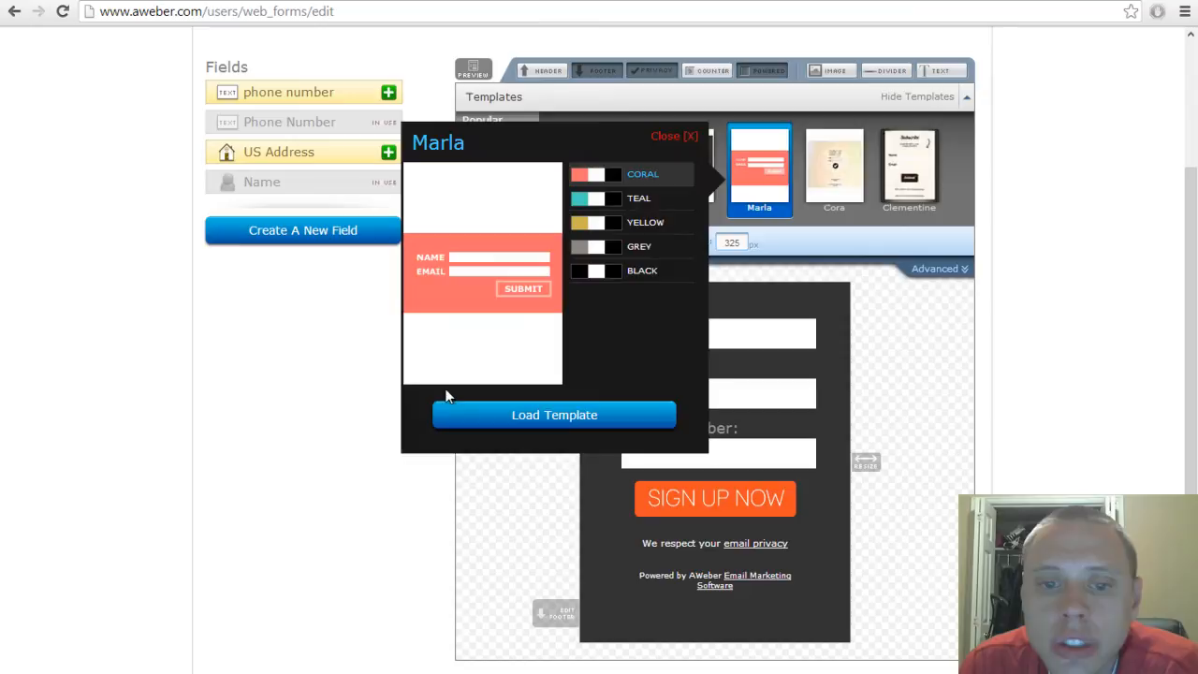
click(554, 415)
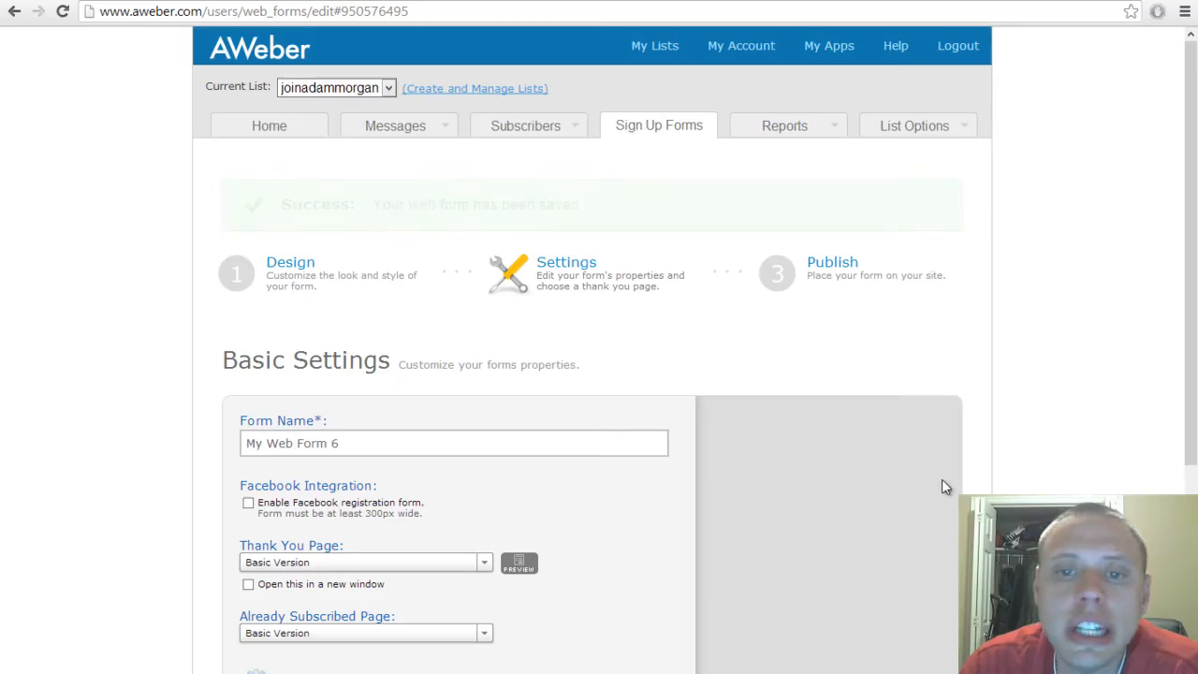
scroll(down, 3)
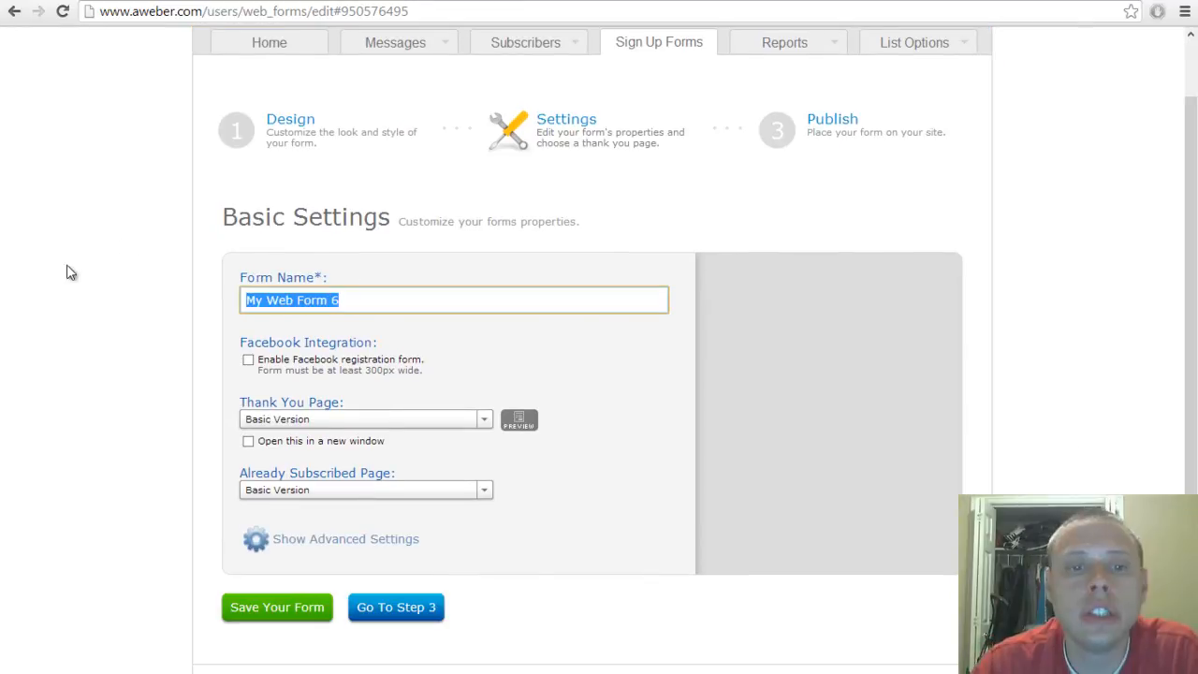
text(lightb)
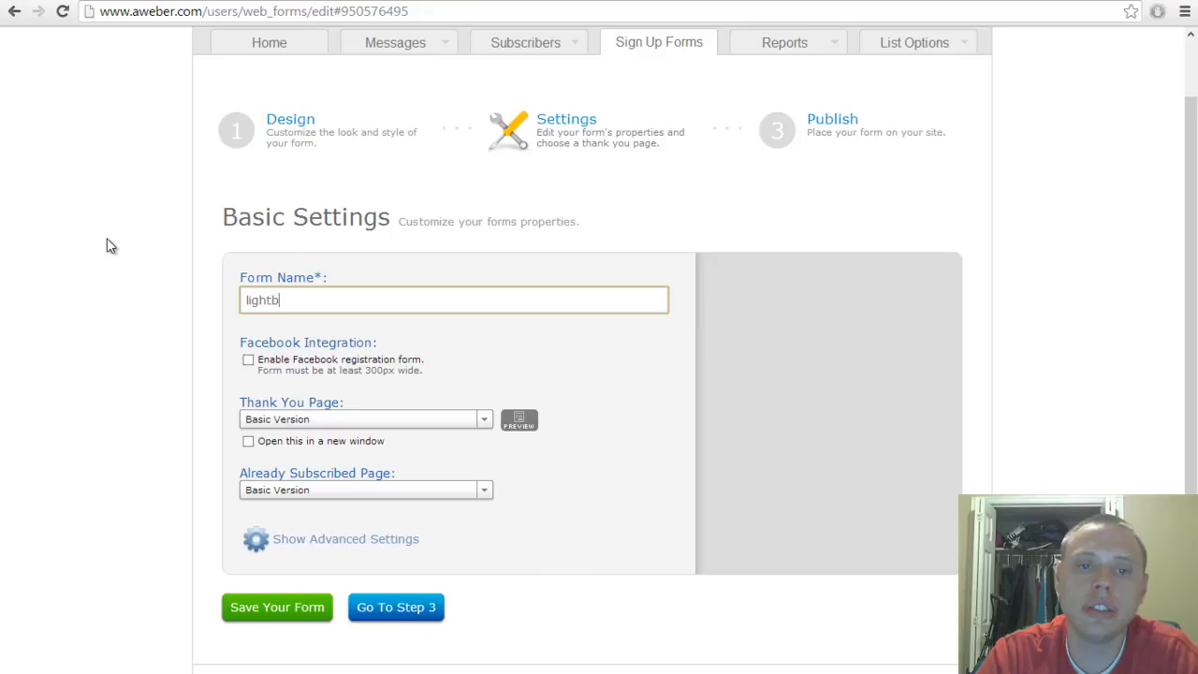
text(oxdemo)
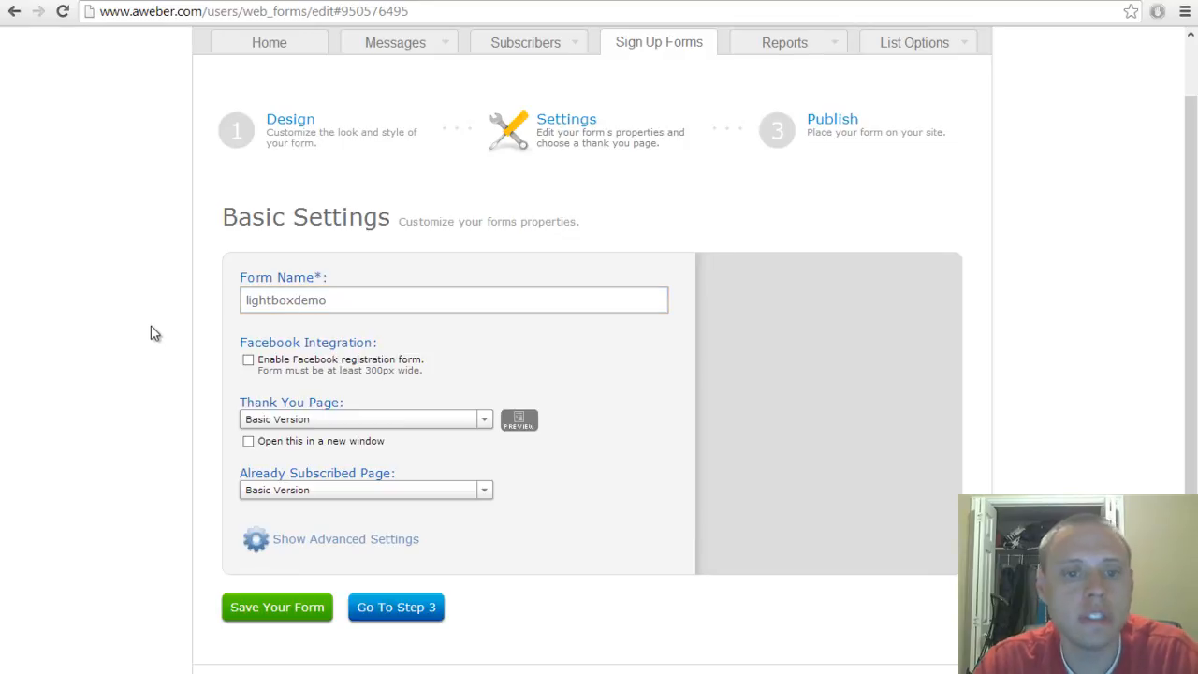
mouse_move(454, 395)
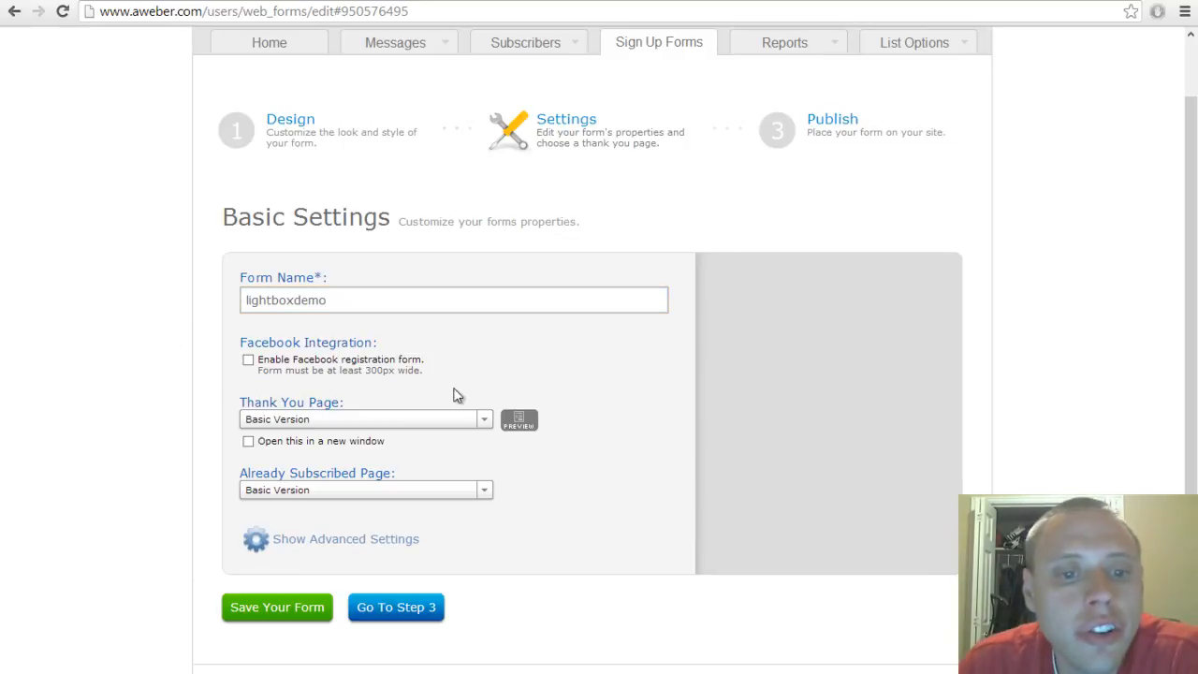
scroll(down, 3)
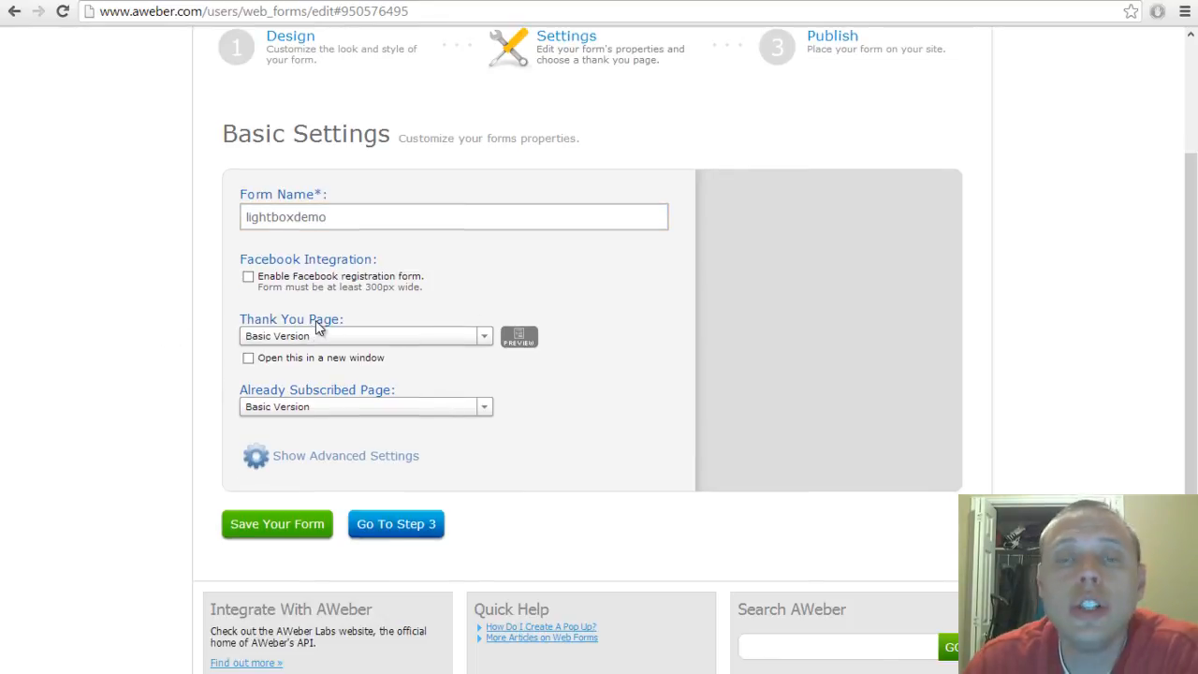
mouse_move(322, 341)
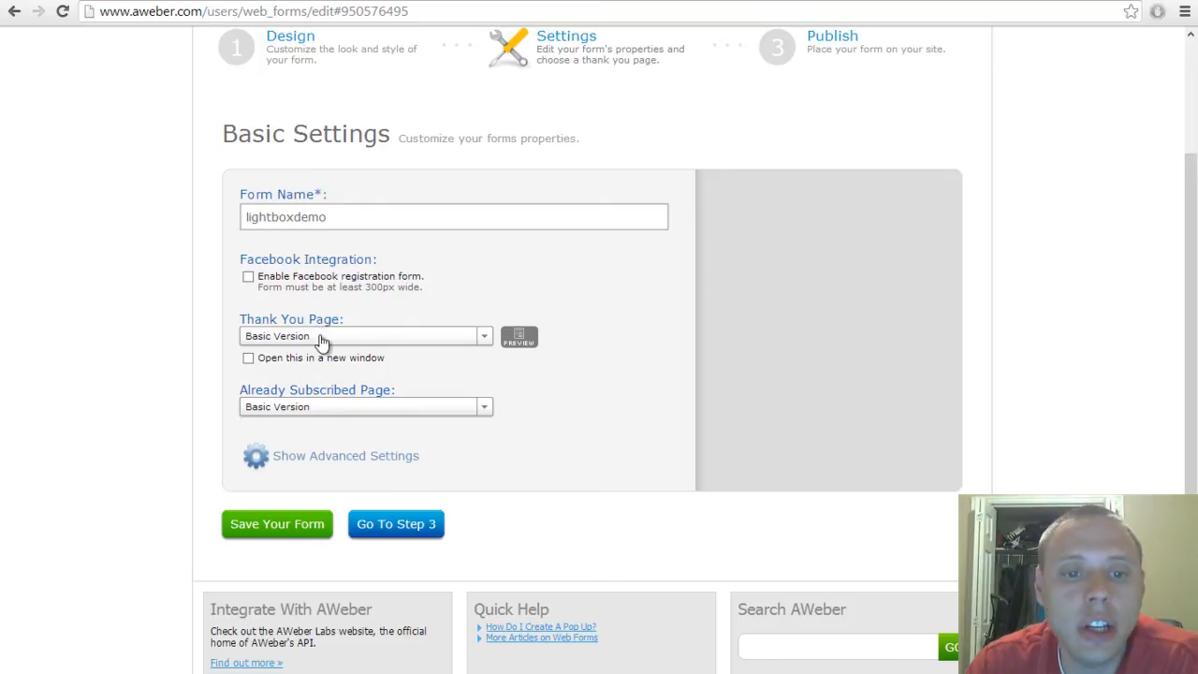
click(365, 336)
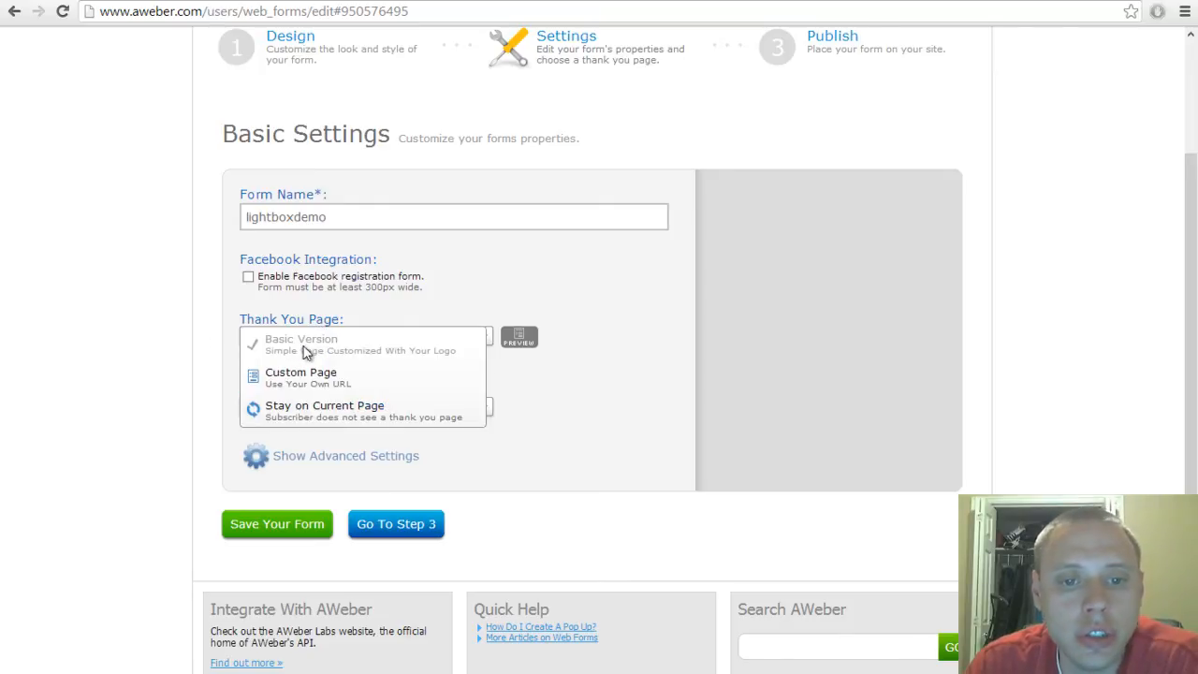
mouse_move(295, 408)
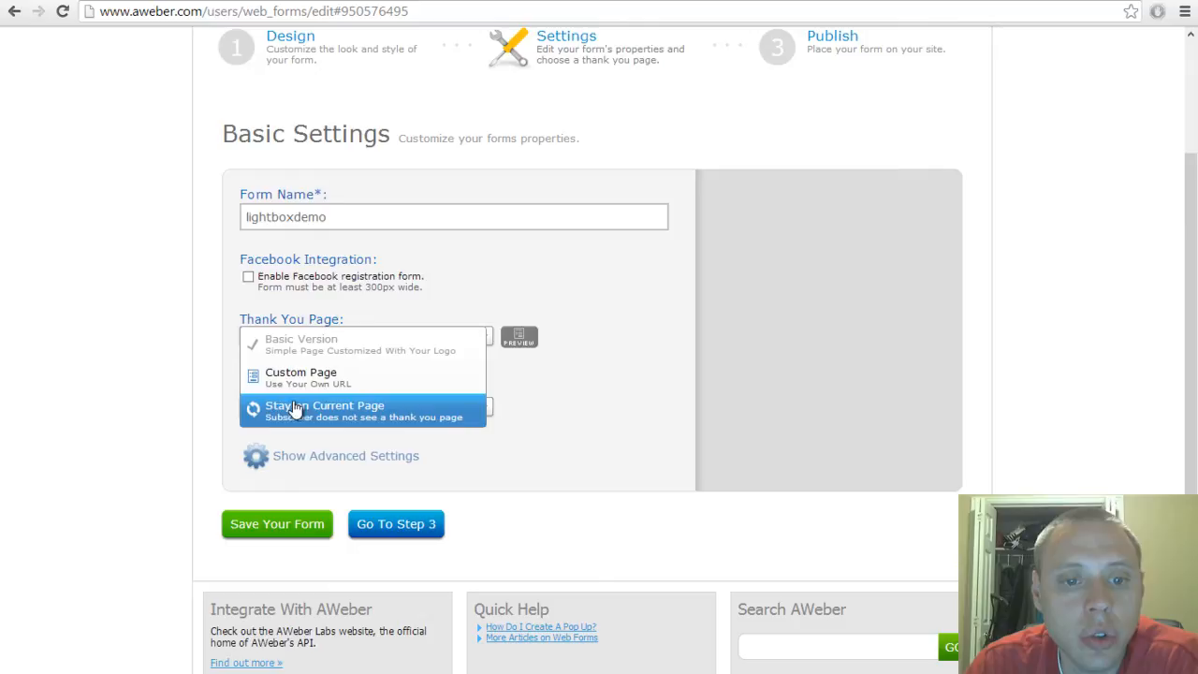
click(300, 339)
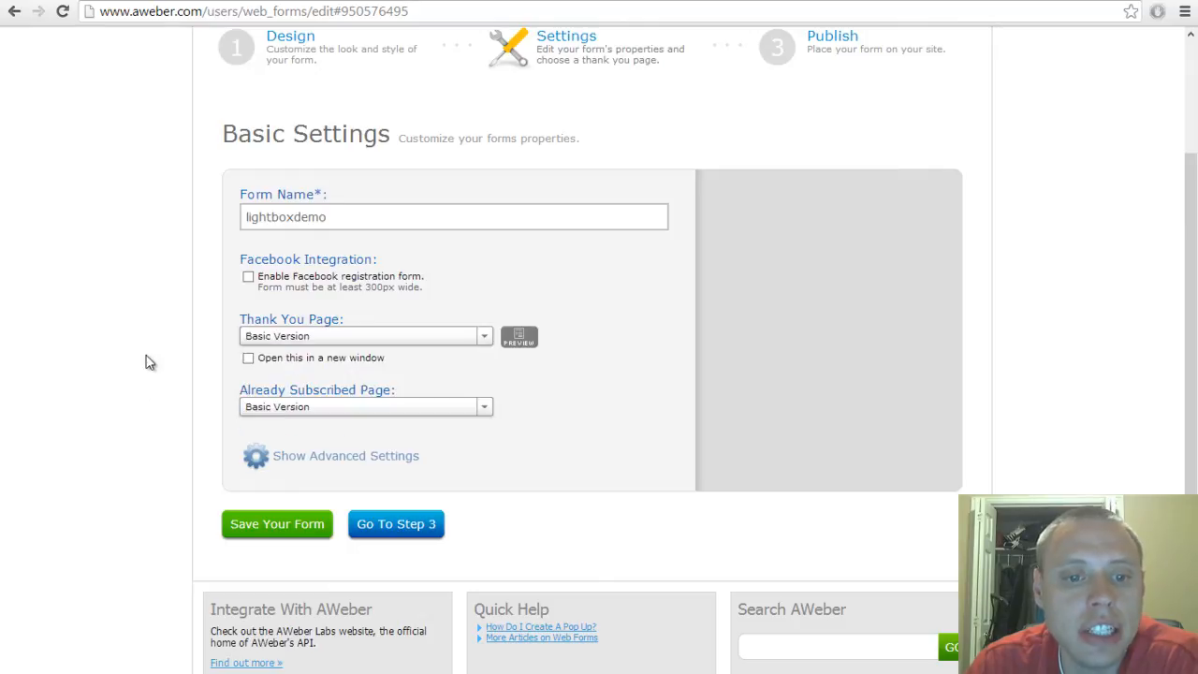
scroll(down, 3)
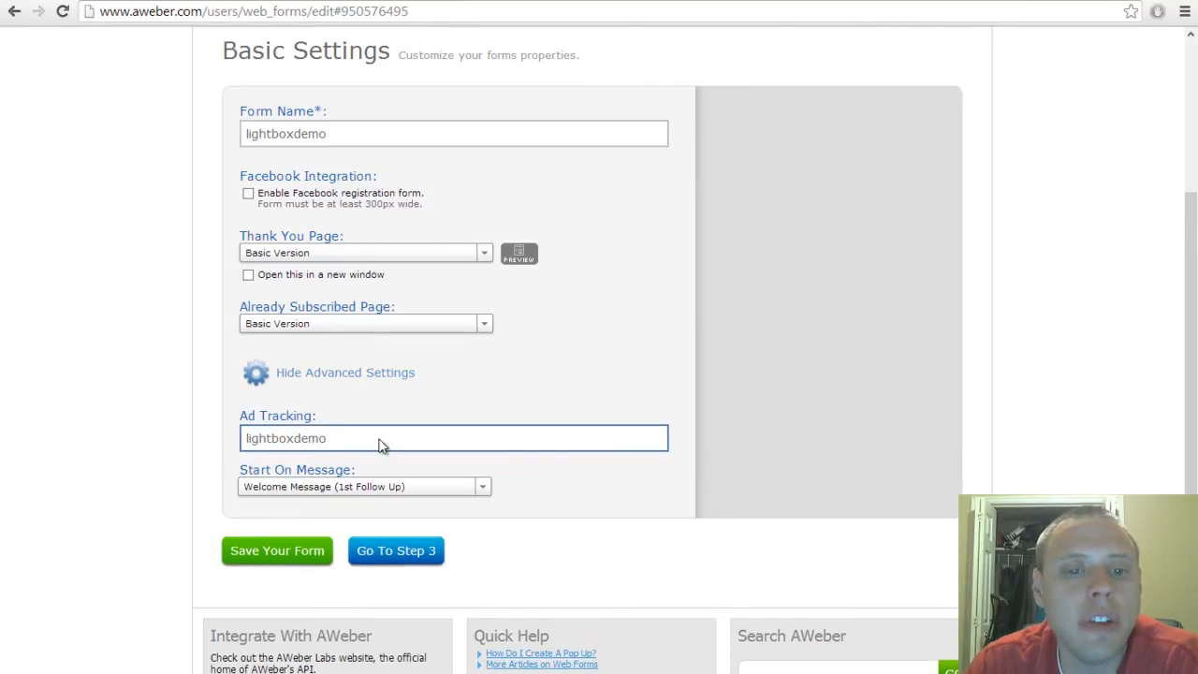
mouse_move(302, 482)
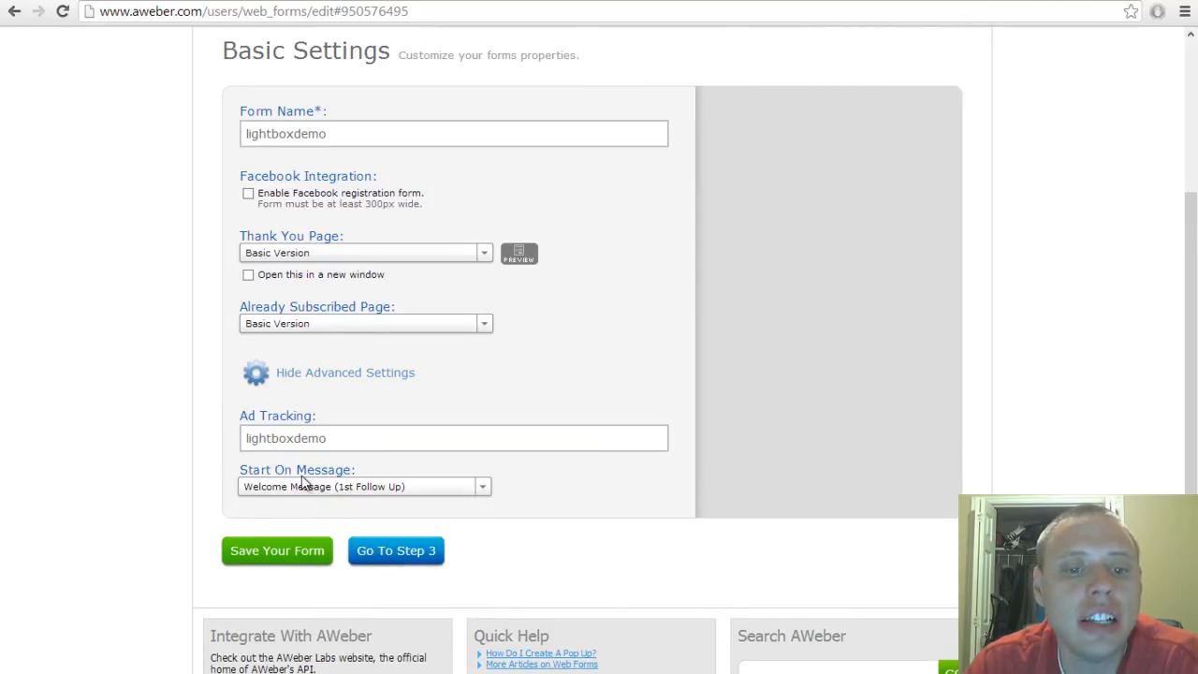
- Keep Welcome Message (1st Follow Up) as the Start On Message for lightboxdemo
scroll(down, 3)
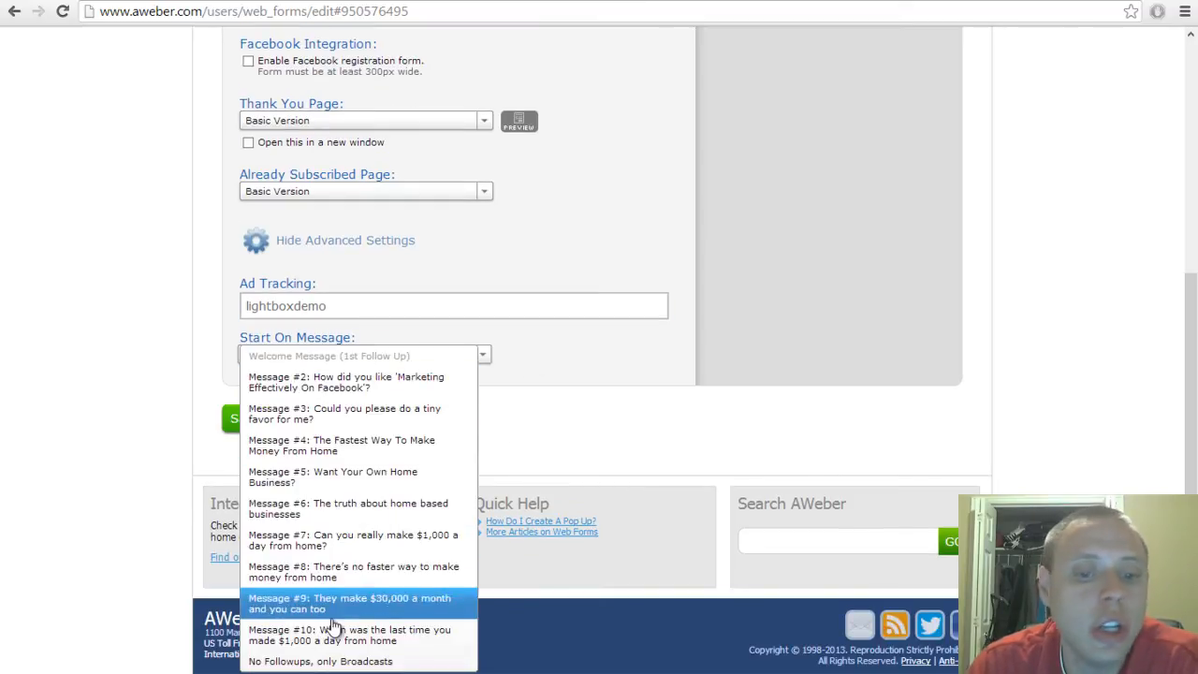
click(362, 355)
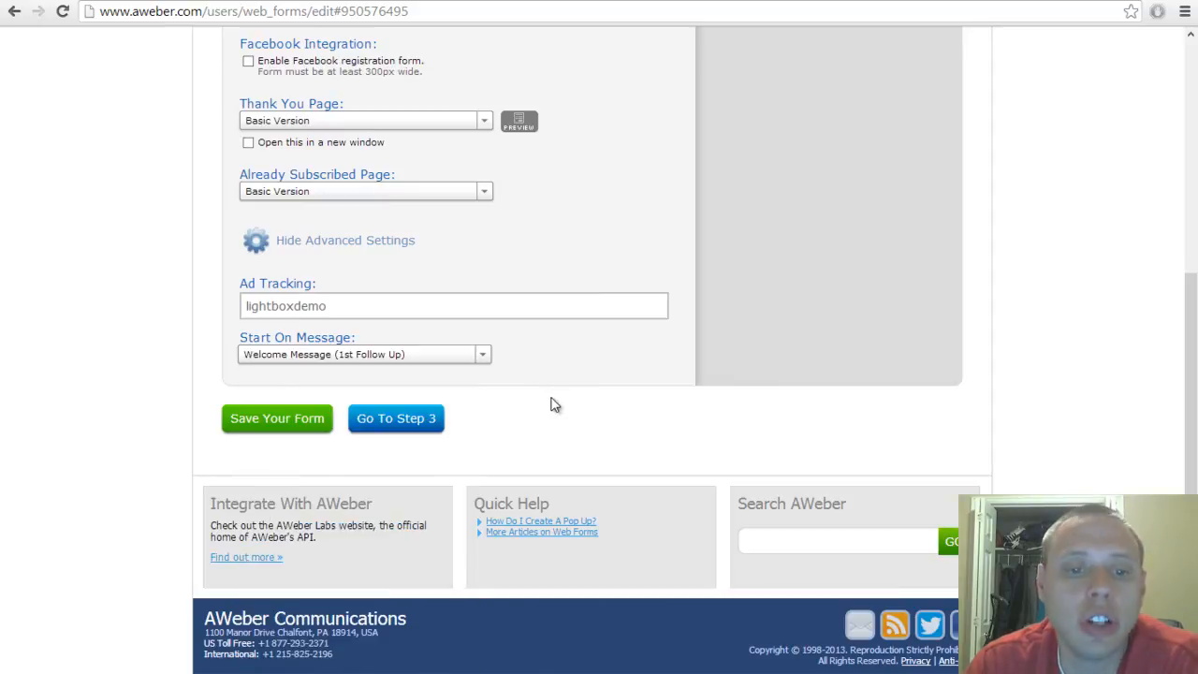
scroll(up, 3)
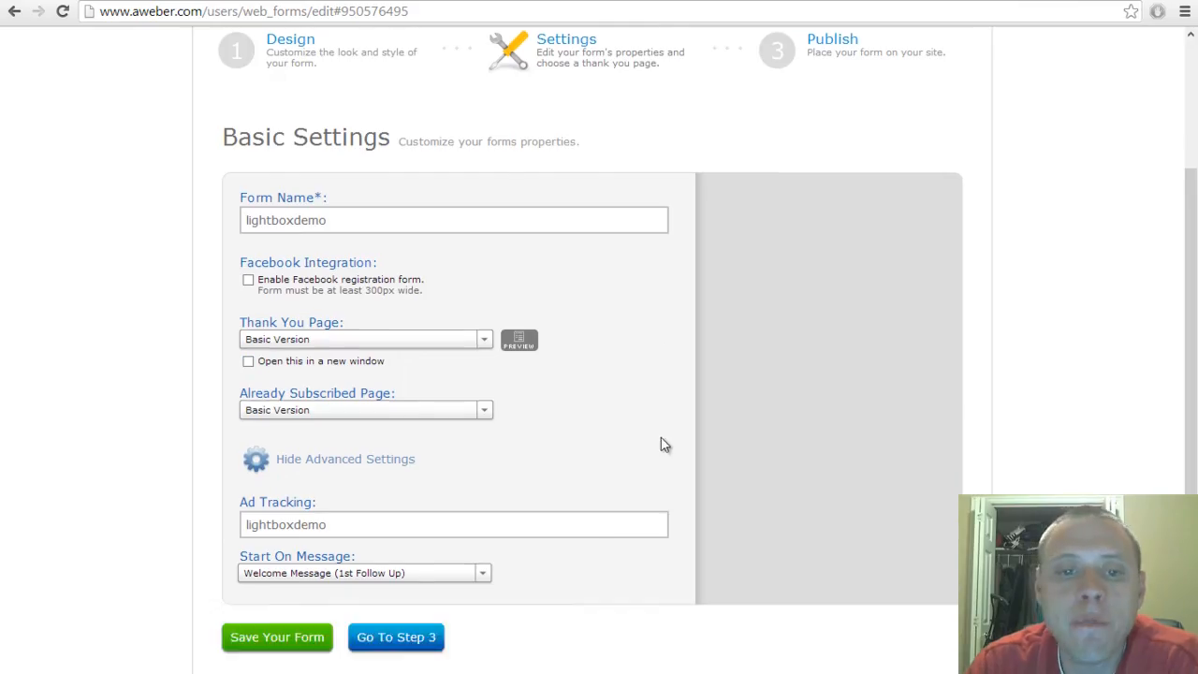
- Save the lightboxdemo form and advance to the Publish step
click(395, 638)
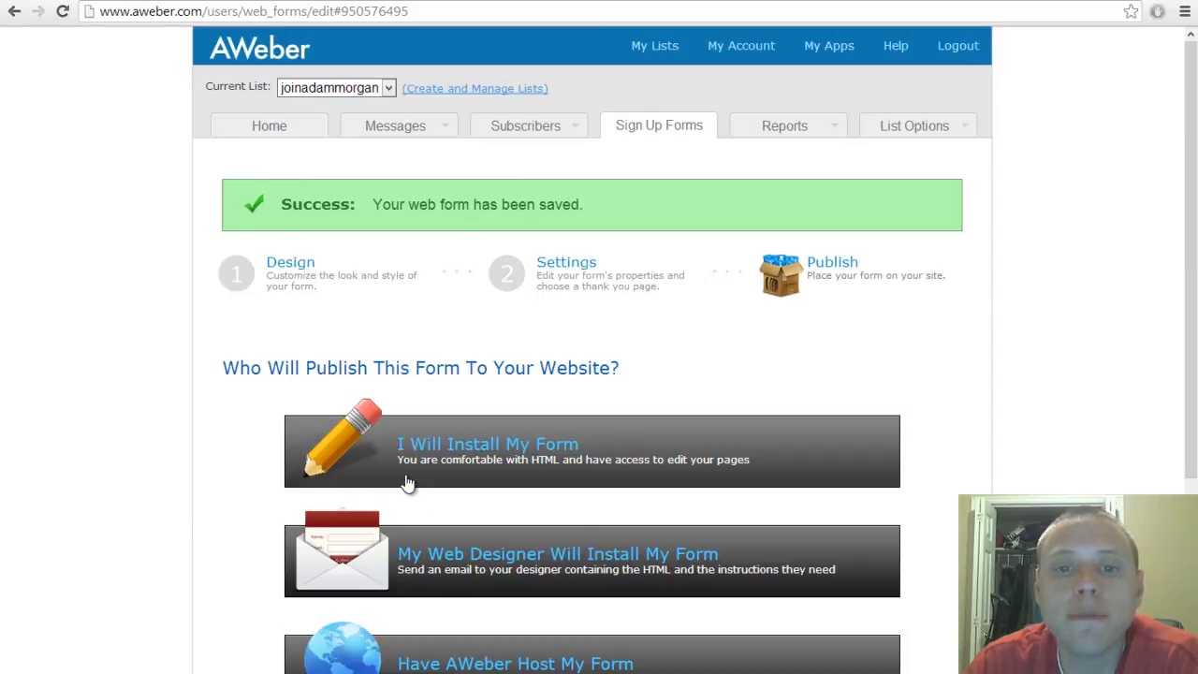
scroll(down, 3)
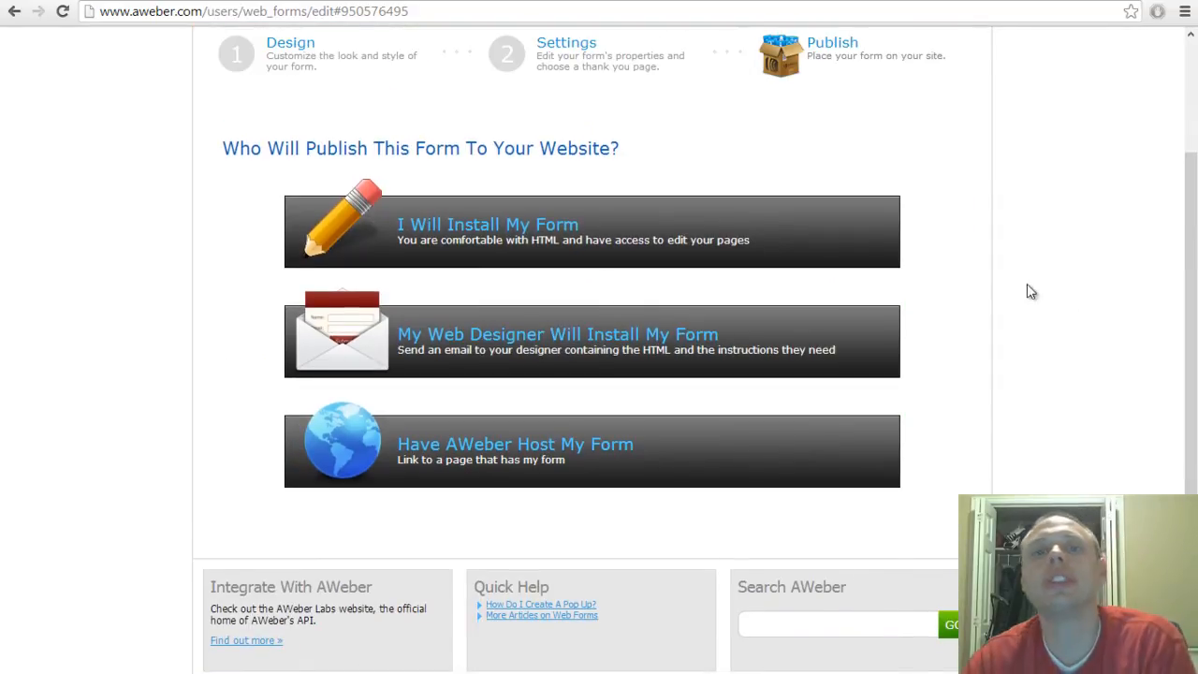
mouse_move(1076, 331)
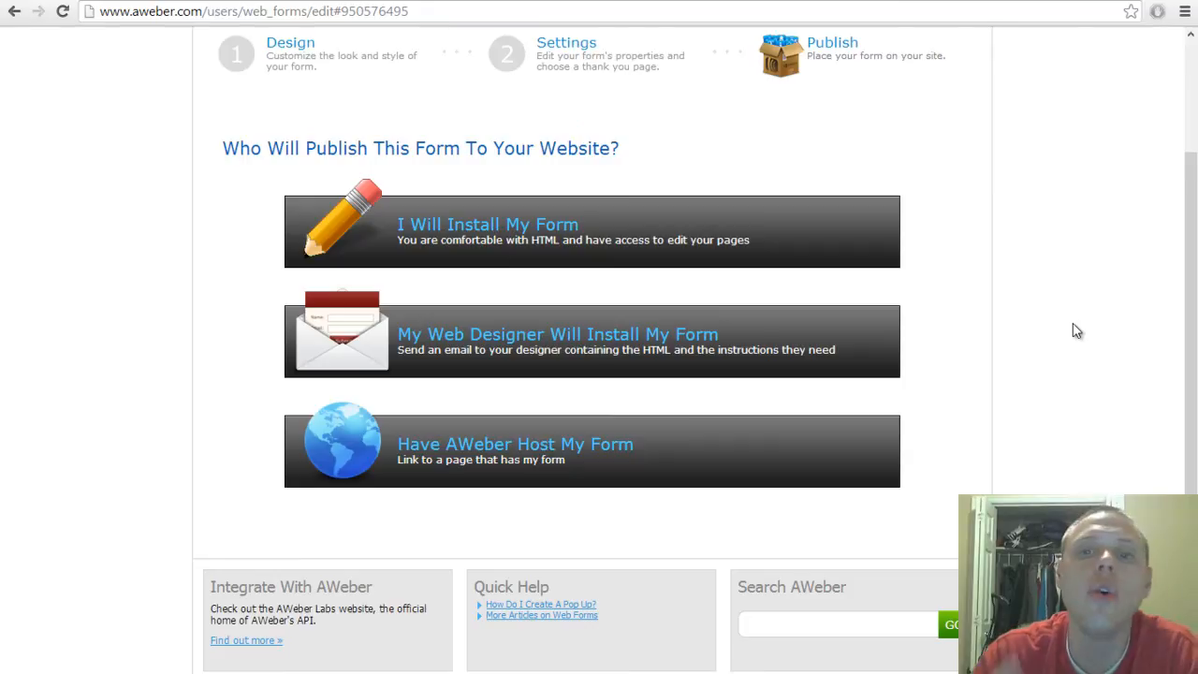
mouse_move(449, 363)
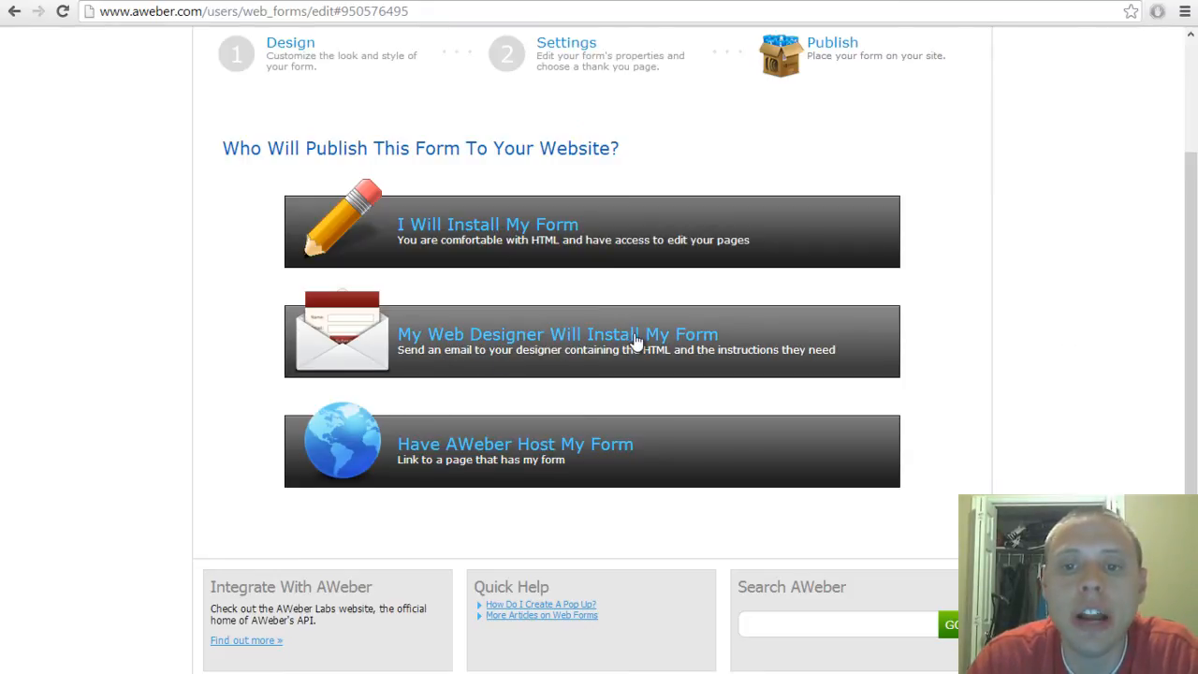
click(590, 342)
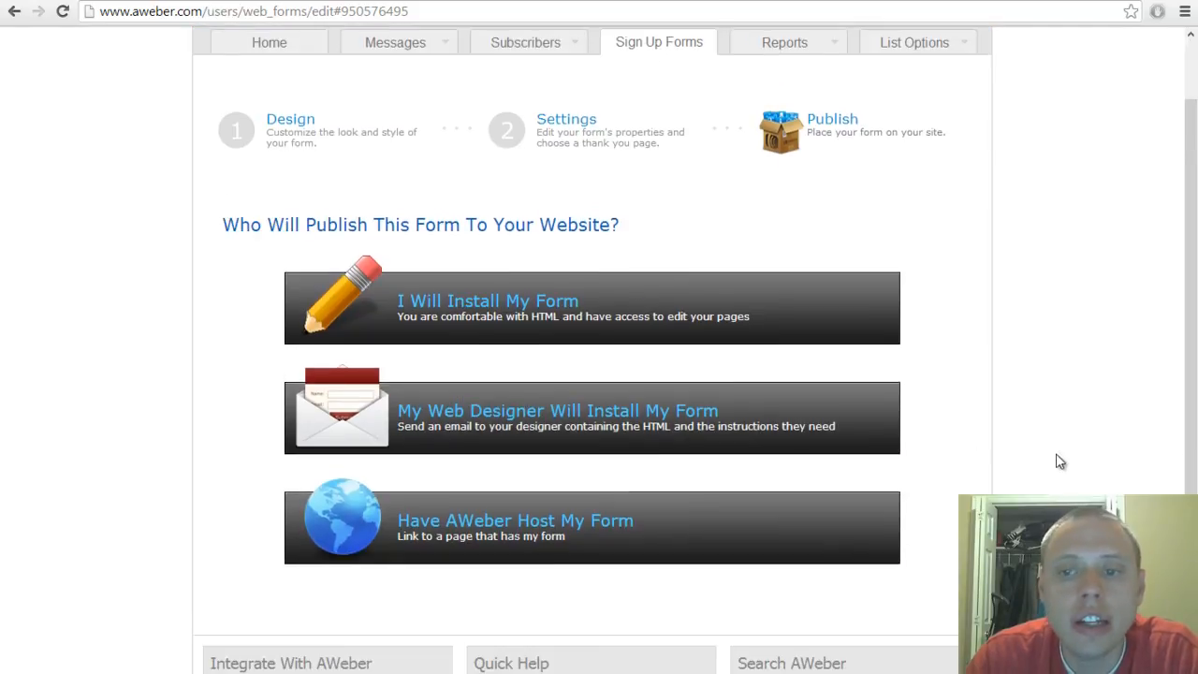
- Choose 'I Will Install My Form' to reveal the JavaScript snippet
click(487, 307)
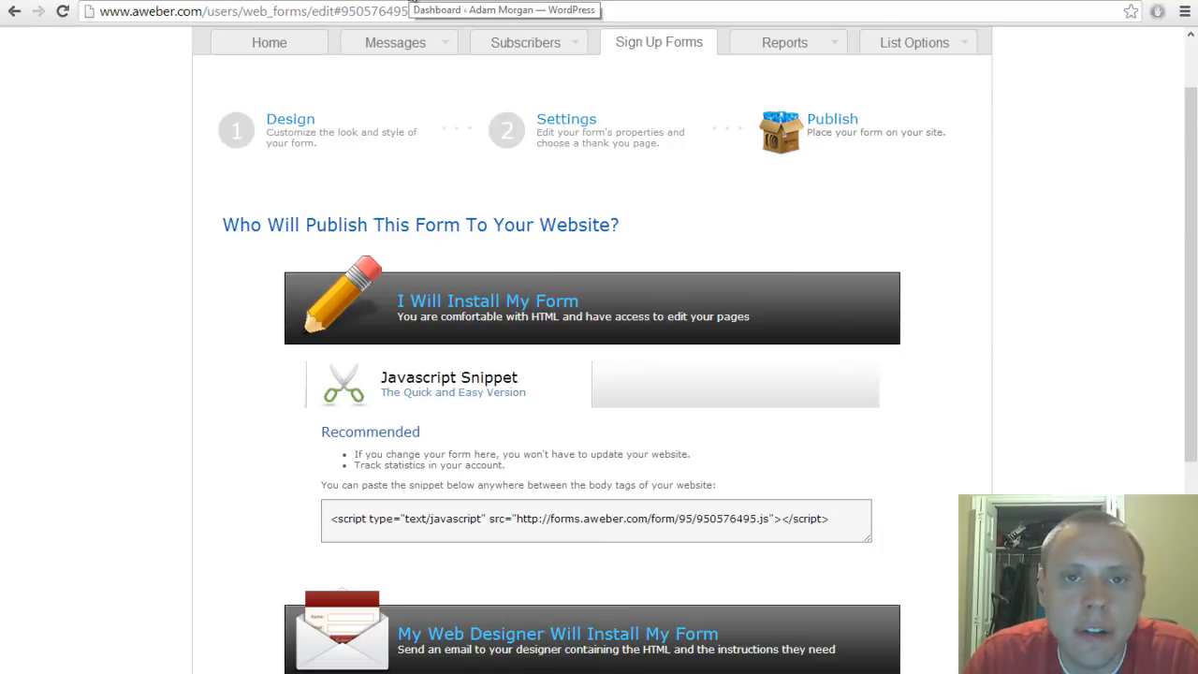
mouse_move(438, 115)
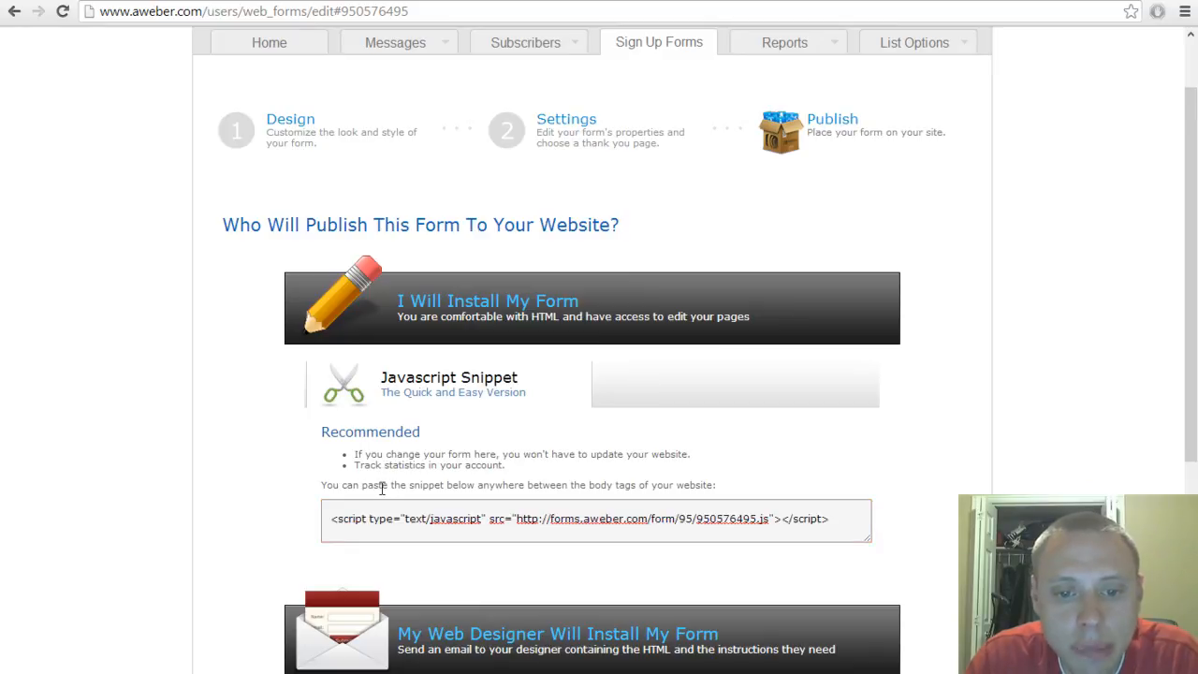
mouse_move(613, 485)
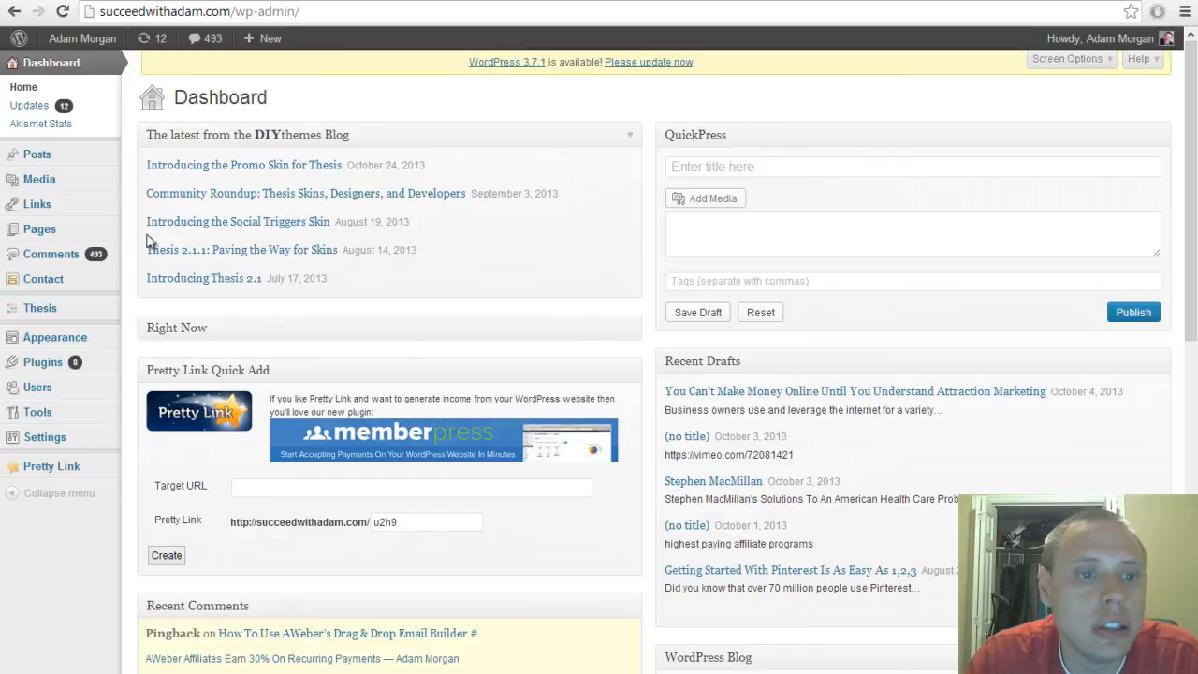
mouse_move(36, 154)
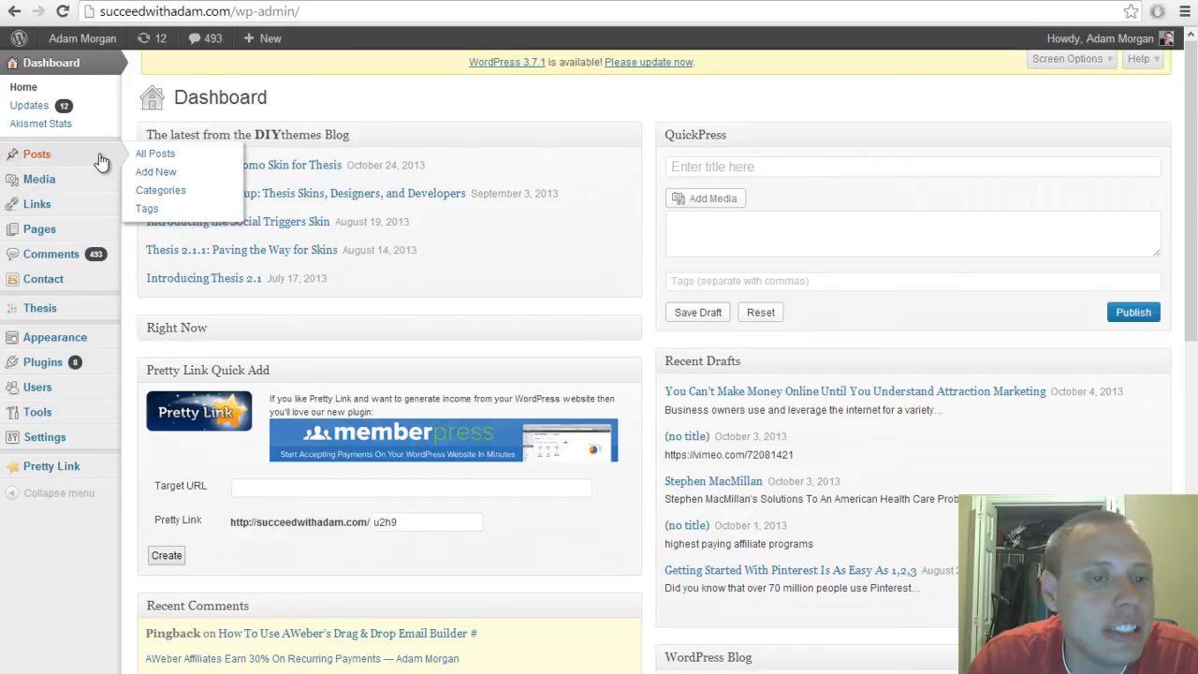
mouse_move(66, 308)
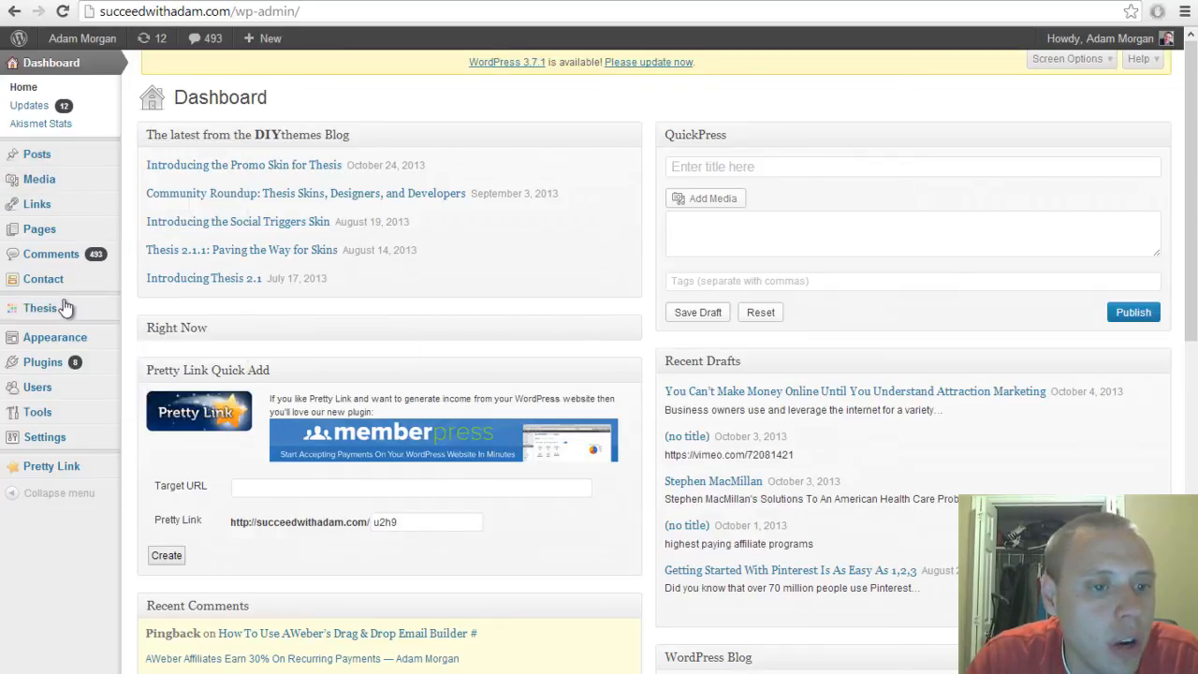
- Open Appearance > Widgets in the succeedwithadam.com WordPress admin
click(55, 337)
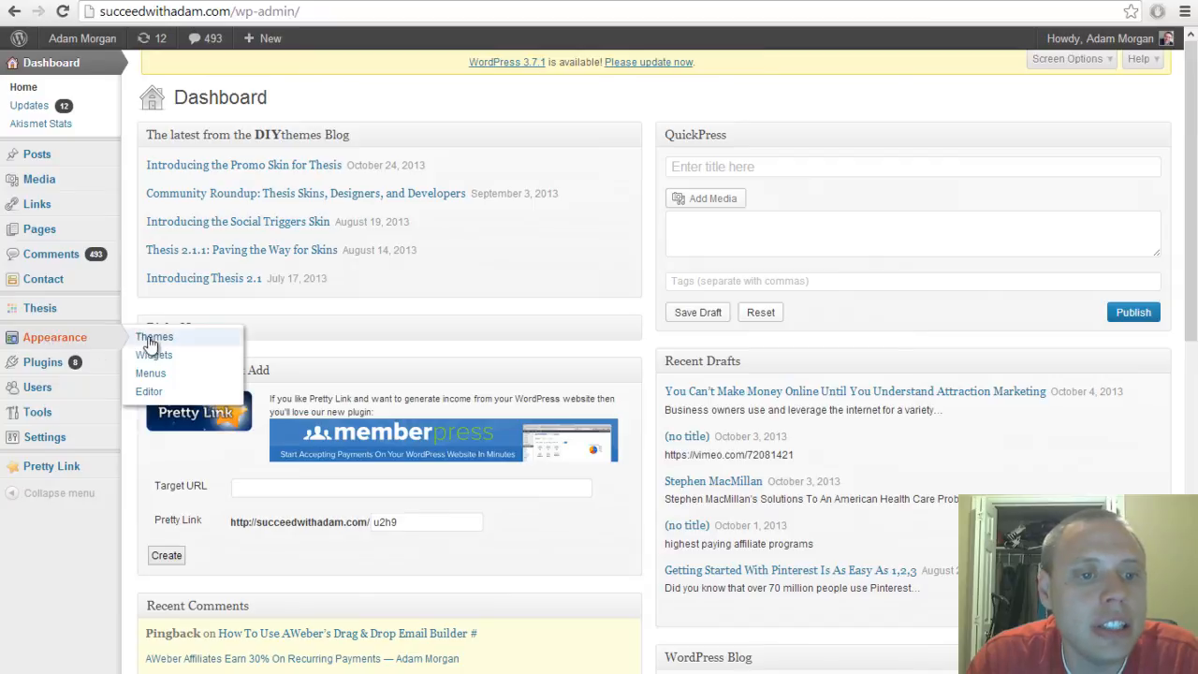
click(154, 354)
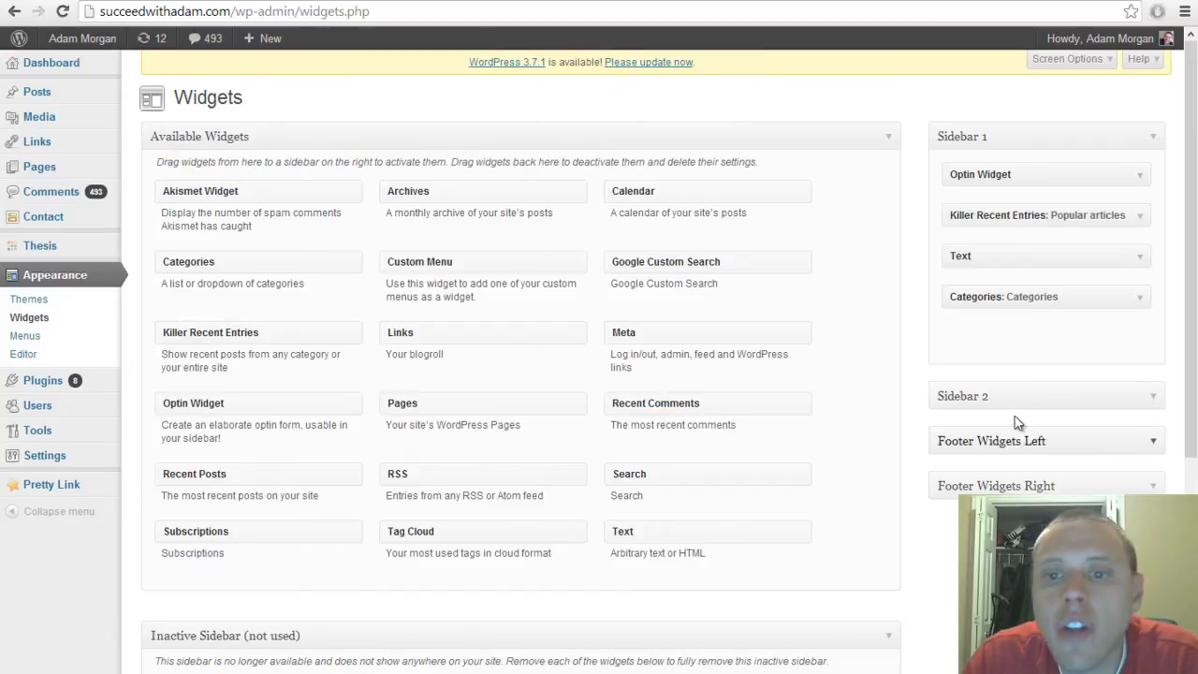
mouse_move(394, 329)
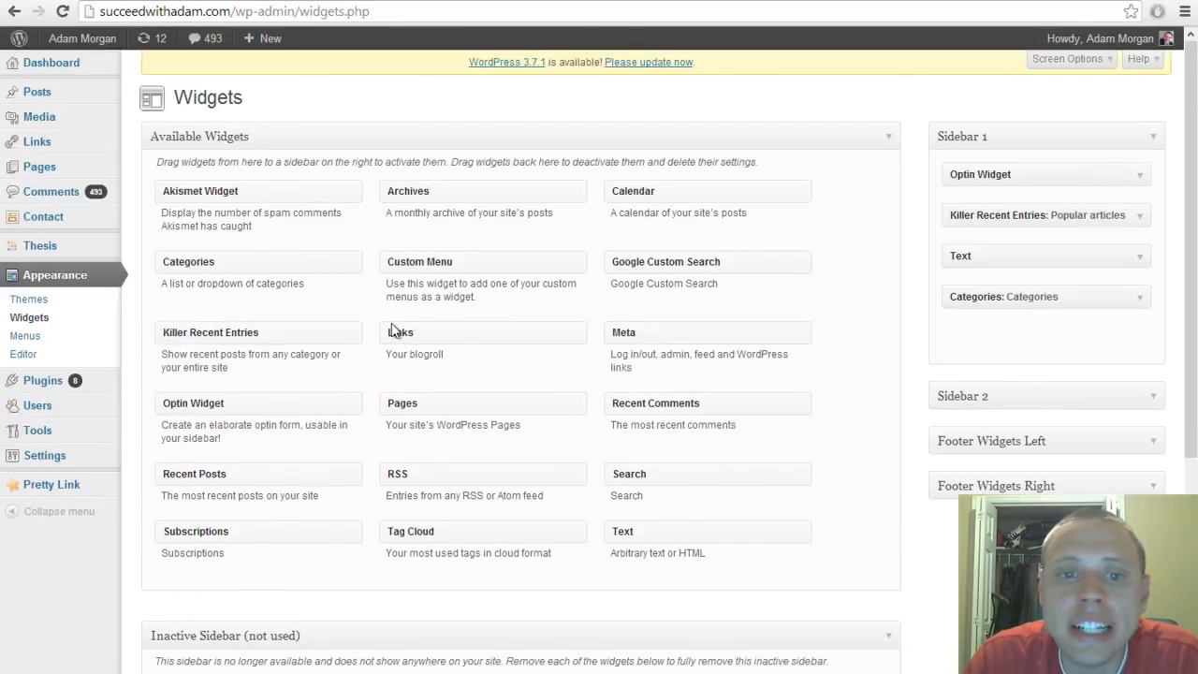
mouse_move(1062, 149)
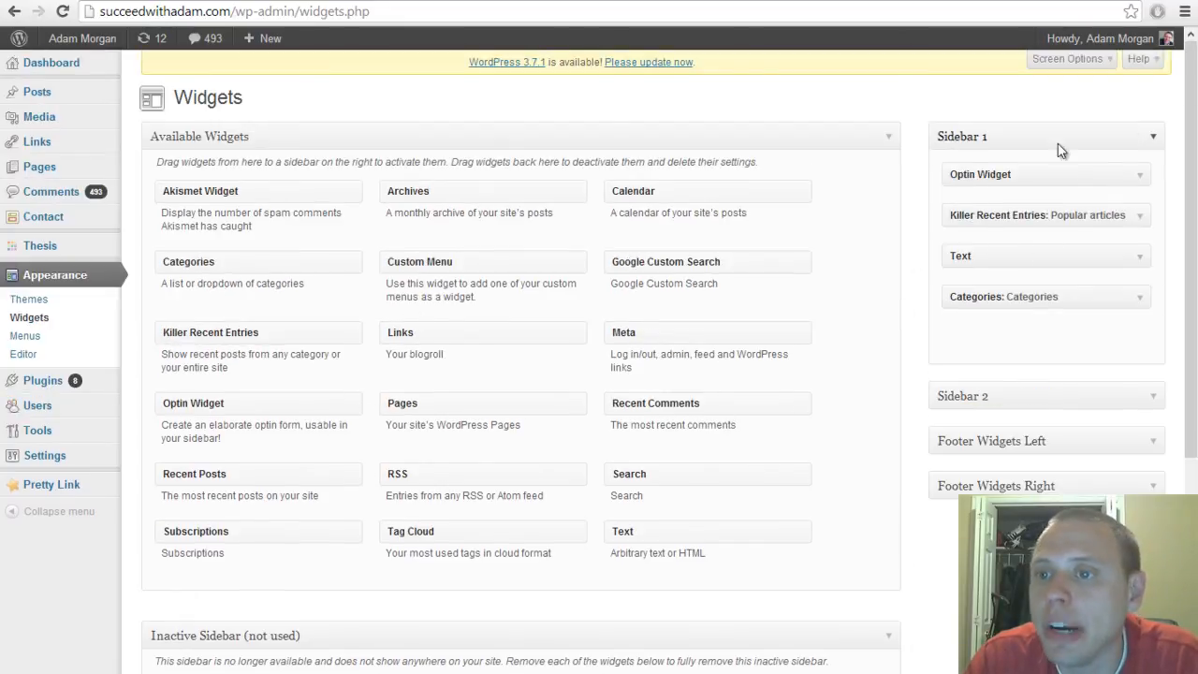
- Expand Sidebar 1's Text widget to show its existing AWeber form script
click(1046, 256)
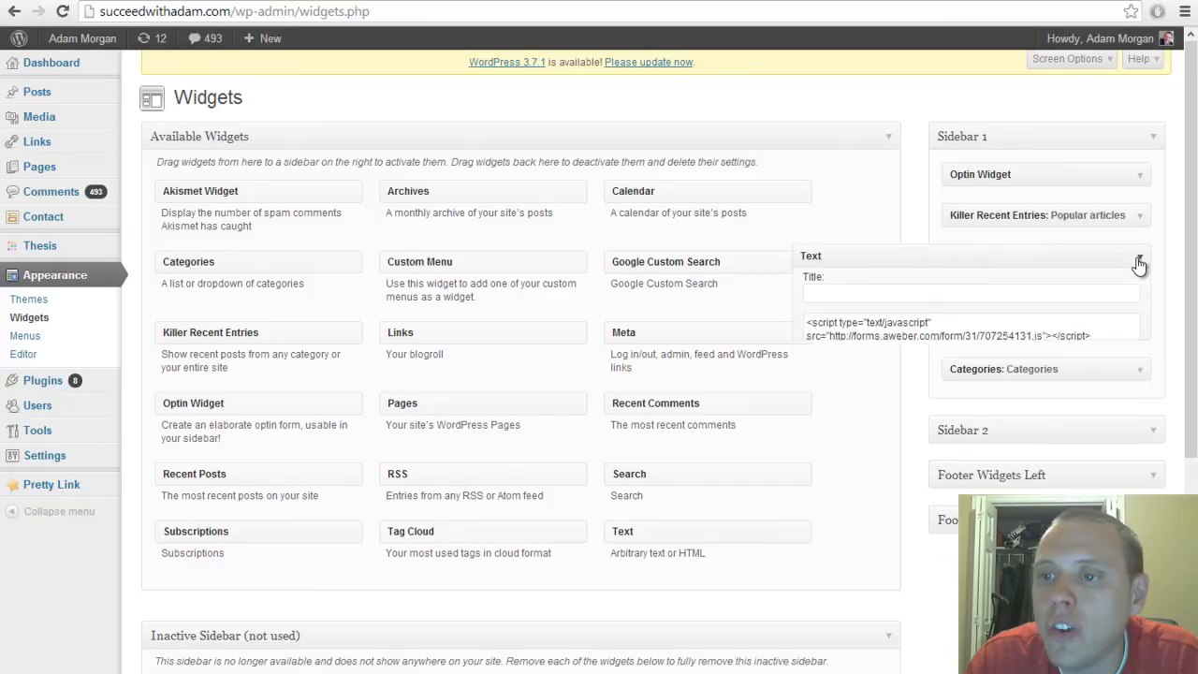